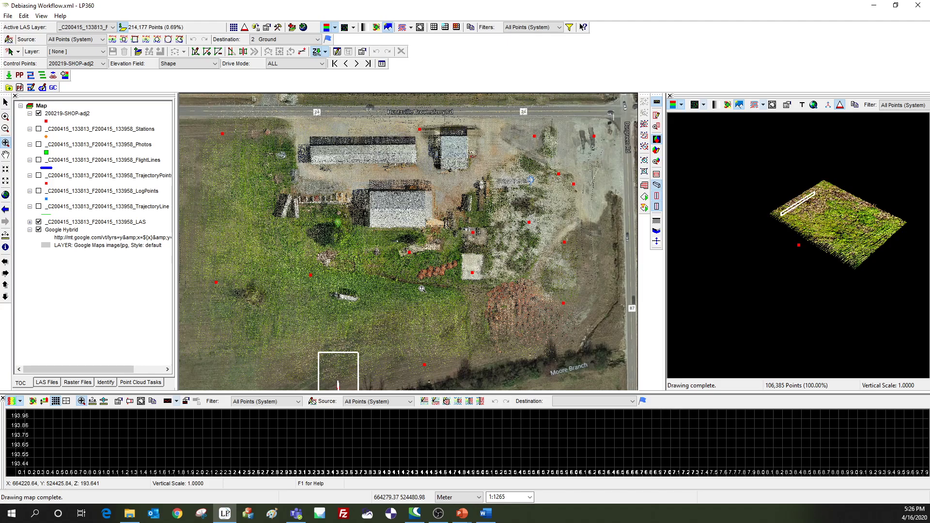
mouse_move(291, 27)
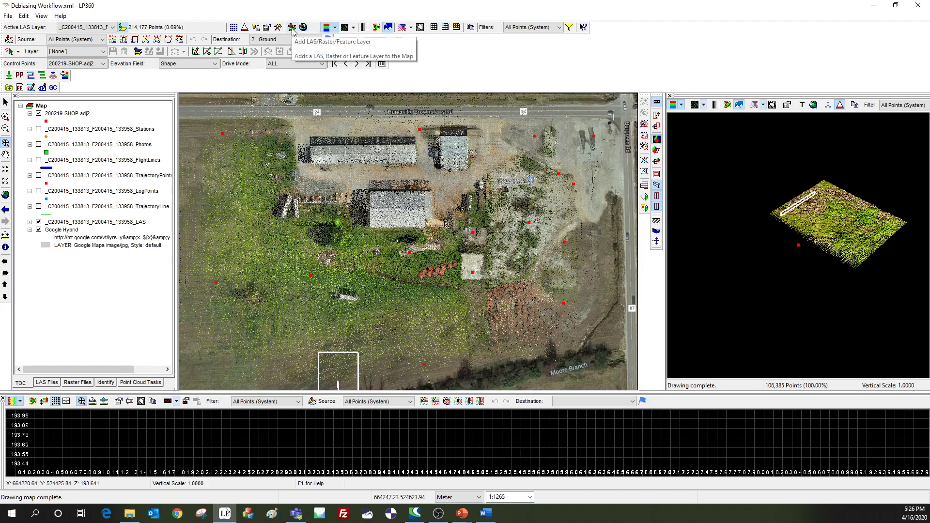
Step: Browse the add data layers window and feature file options, then close it without adding anything
left_click(292, 27)
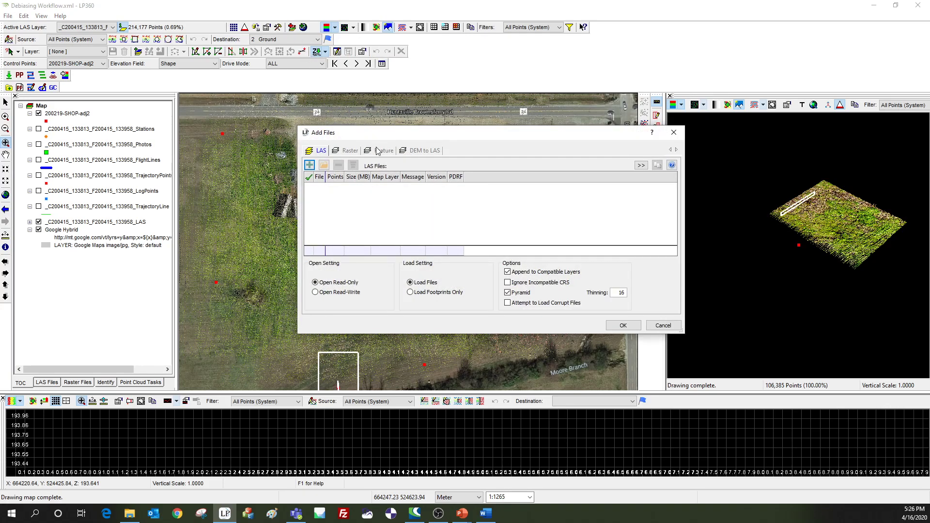
left_click(384, 151)
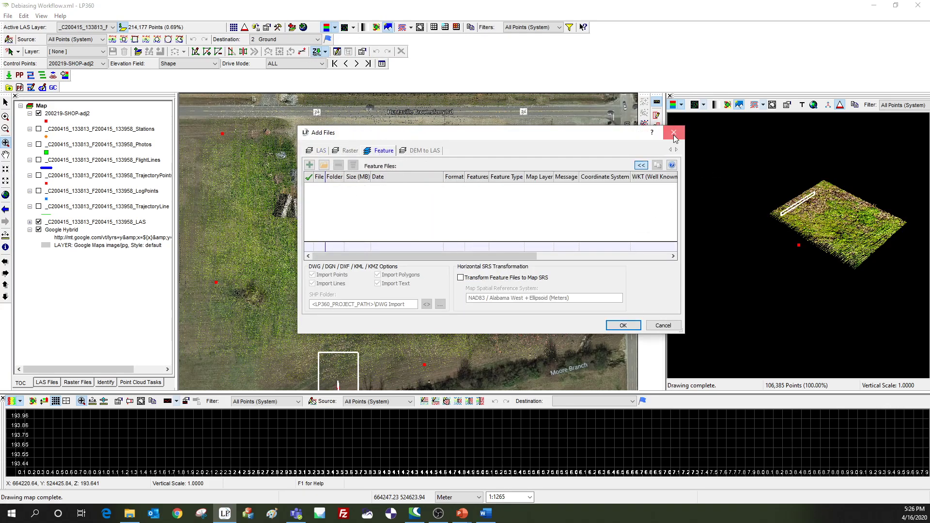
left_click(674, 131)
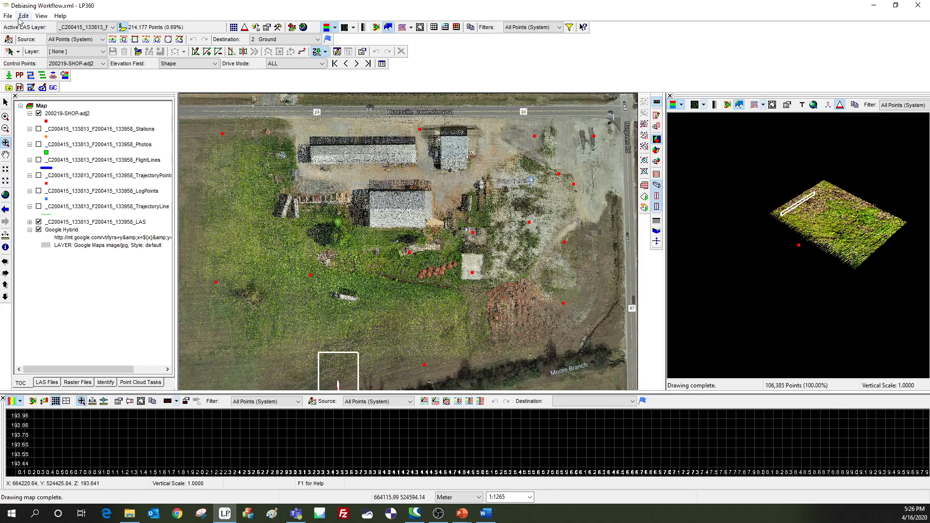
left_click(8, 15)
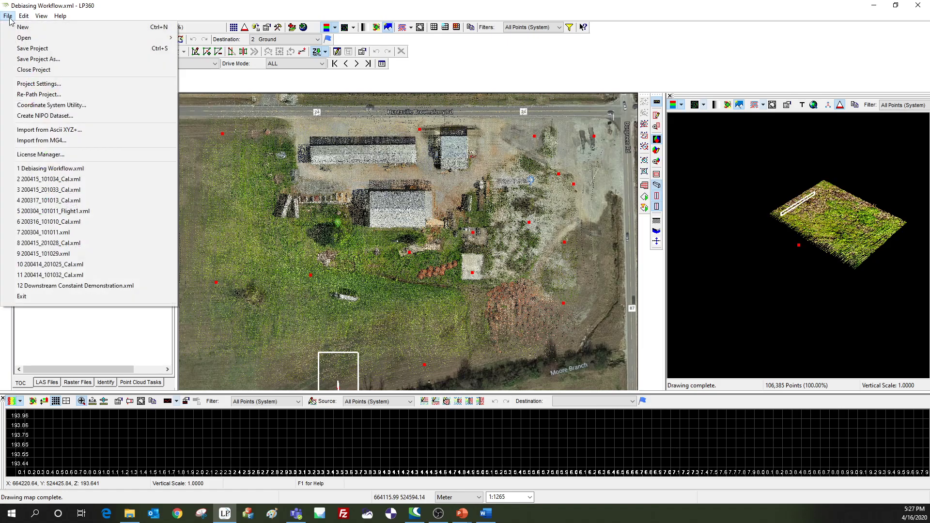
mouse_move(95, 140)
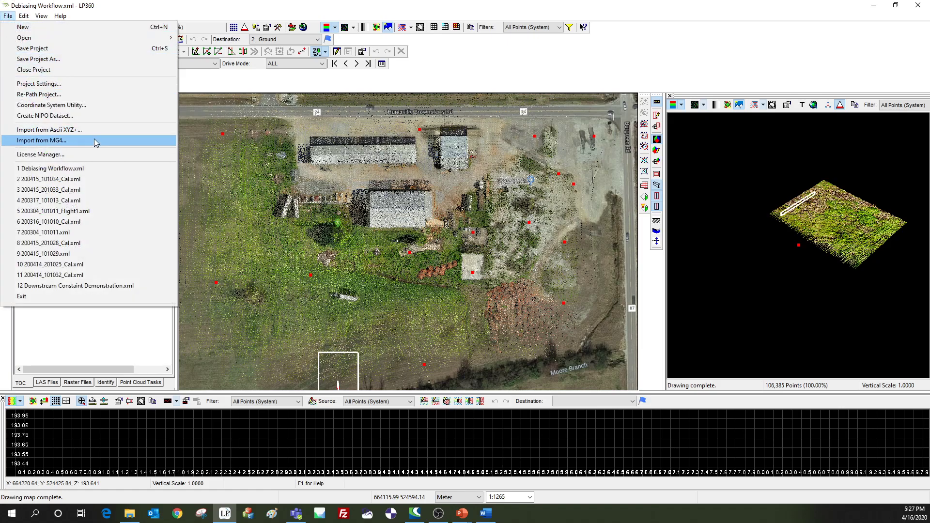
mouse_move(49, 129)
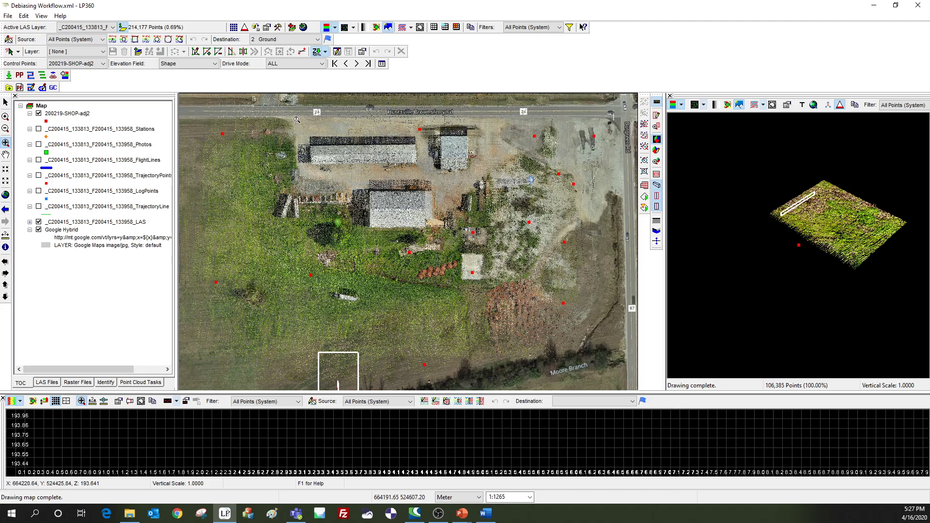
mouse_move(96, 175)
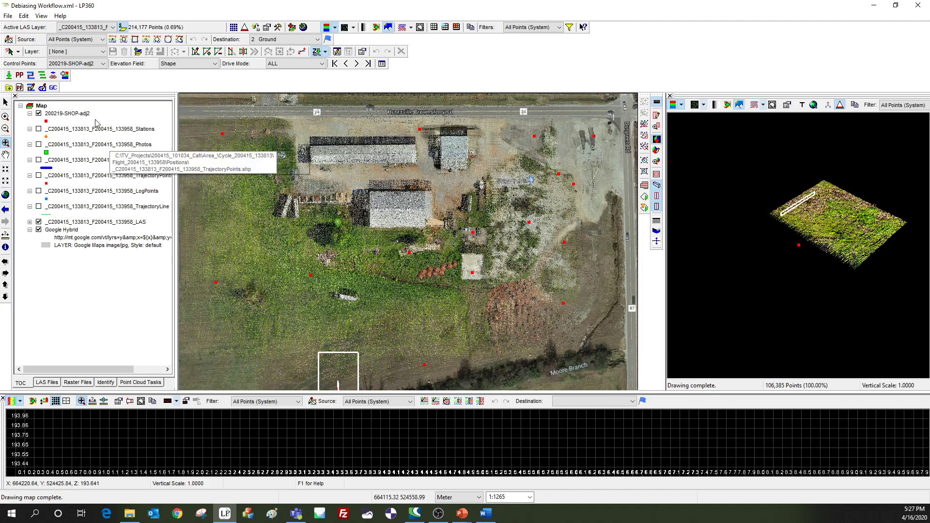
mouse_move(273, 287)
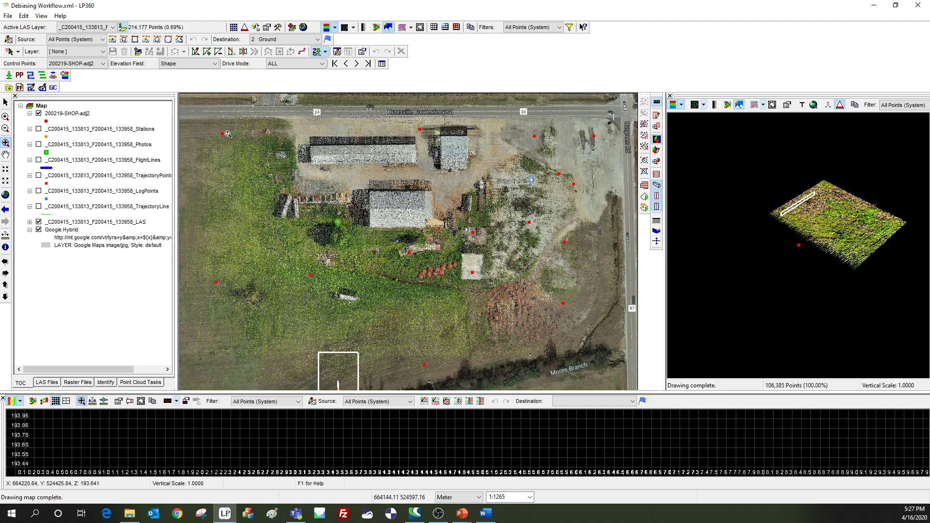
mouse_move(232, 141)
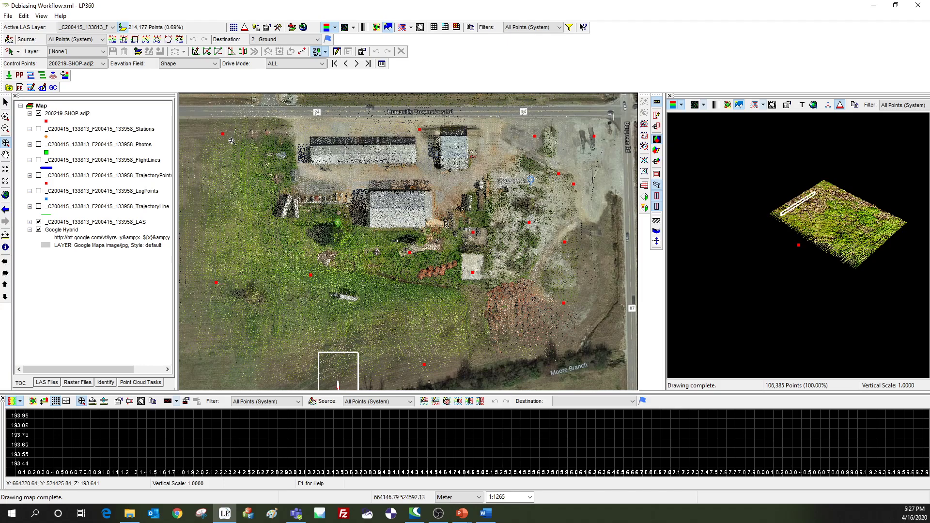
mouse_move(250, 184)
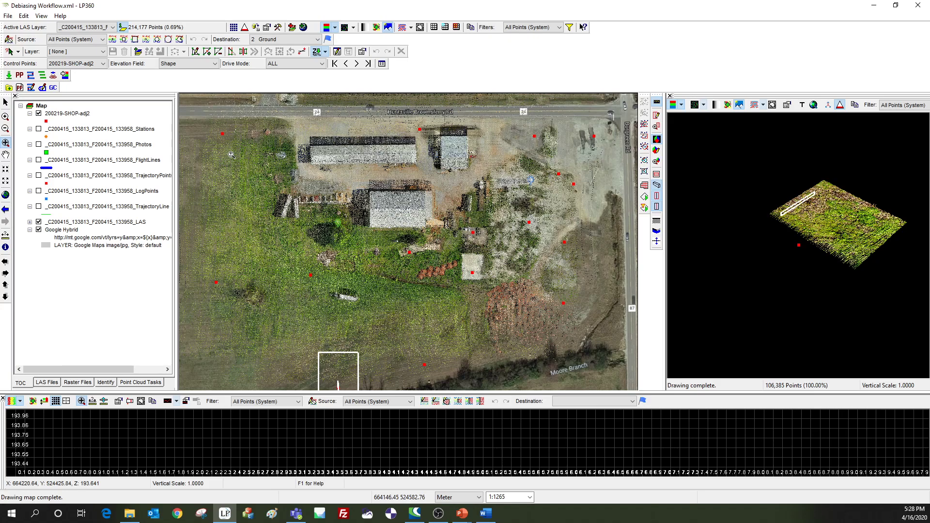
mouse_move(67, 113)
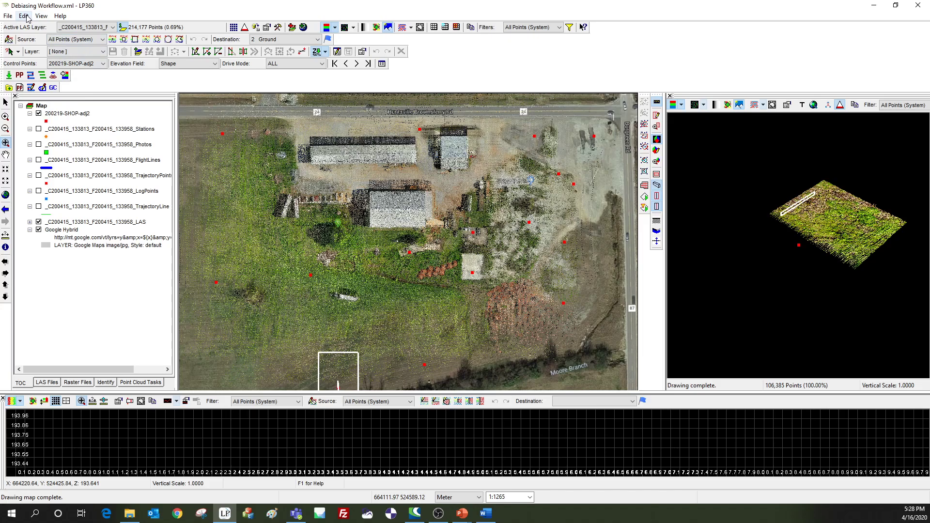
Step: Make 200219-SHOP-adj2 the control point layer and generate its control points accuracy report
left_click(40, 15)
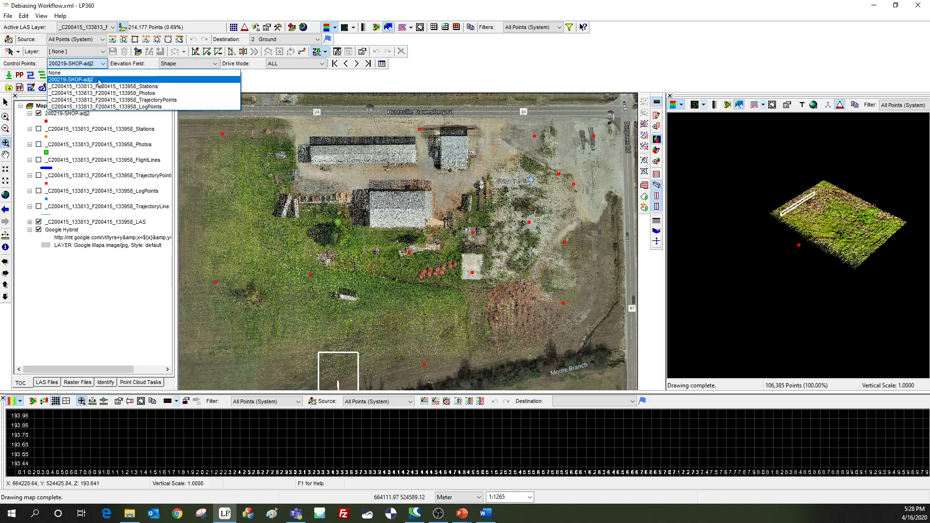
left_click(70, 79)
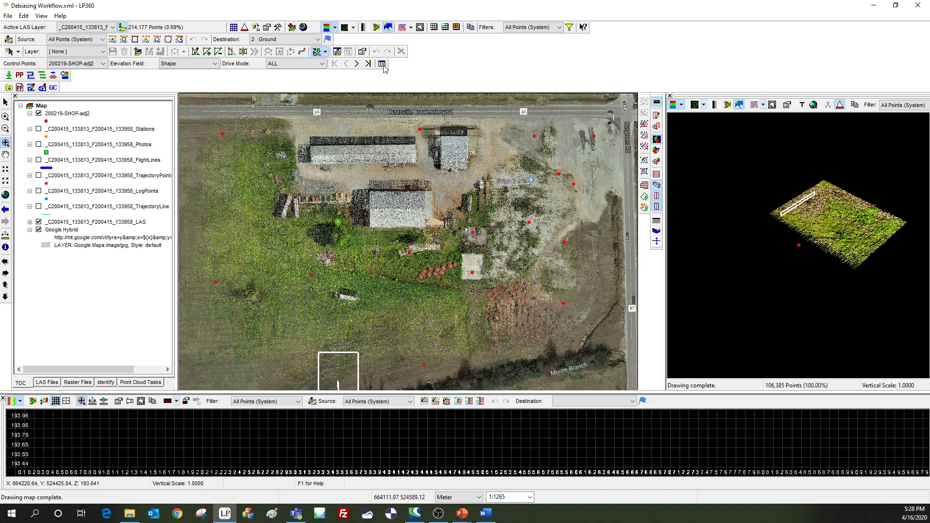
left_click(381, 64)
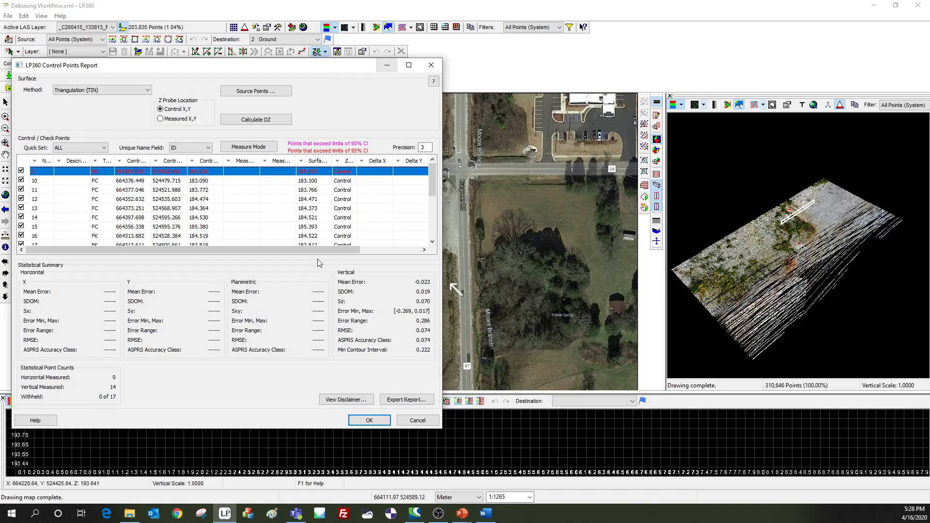
mouse_move(319, 261)
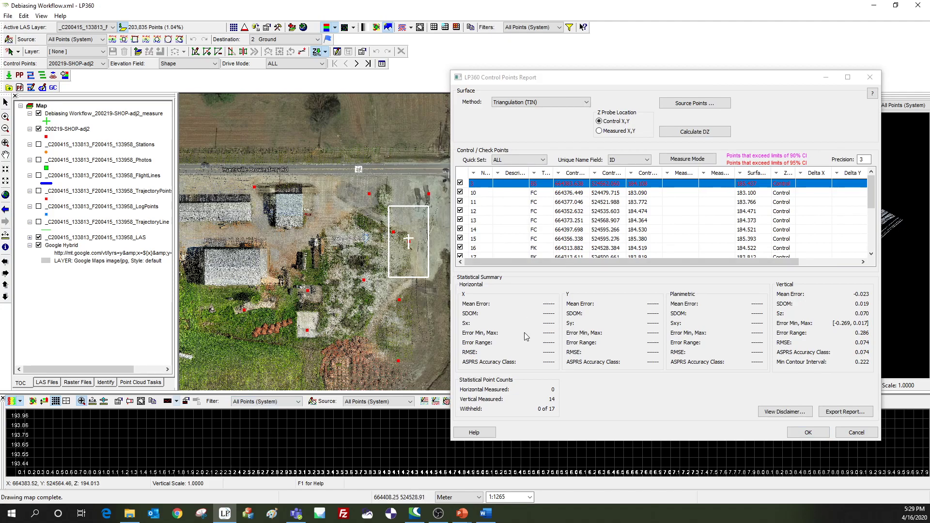
mouse_move(551, 240)
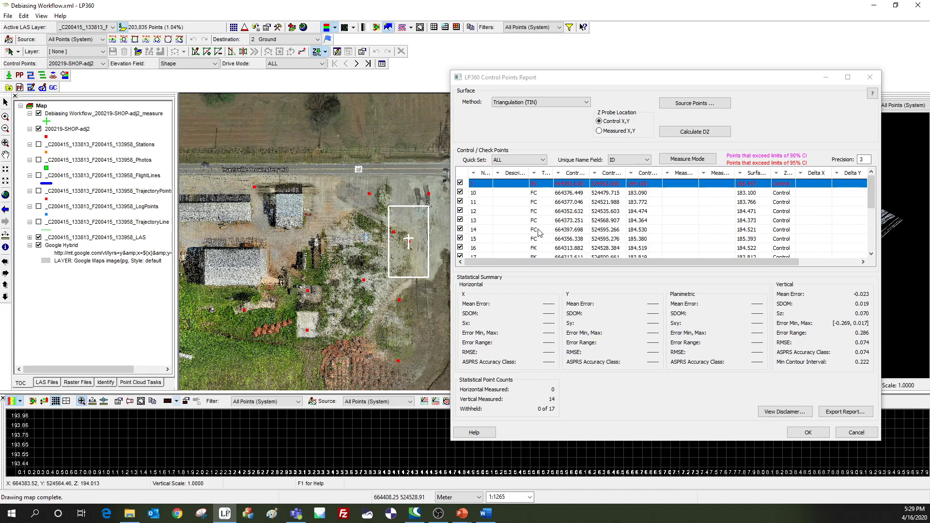
mouse_move(534, 250)
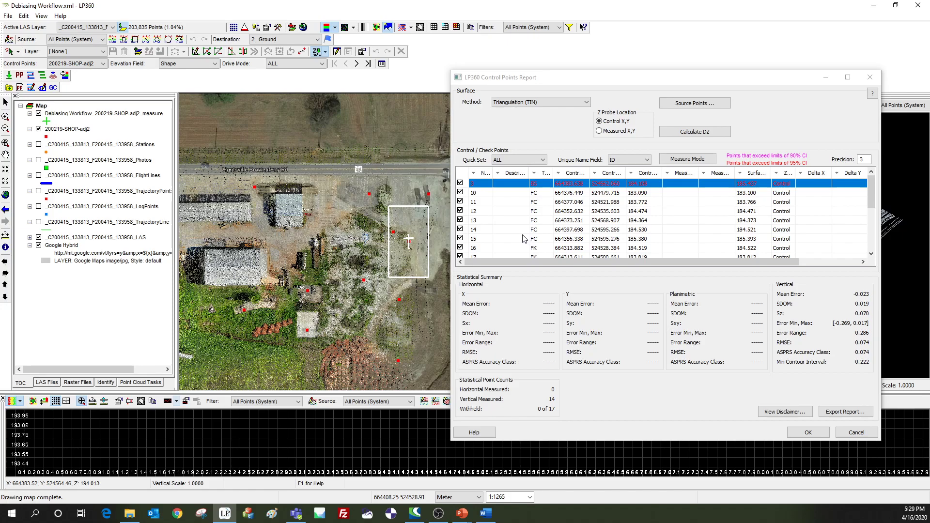
scroll("down", 3)
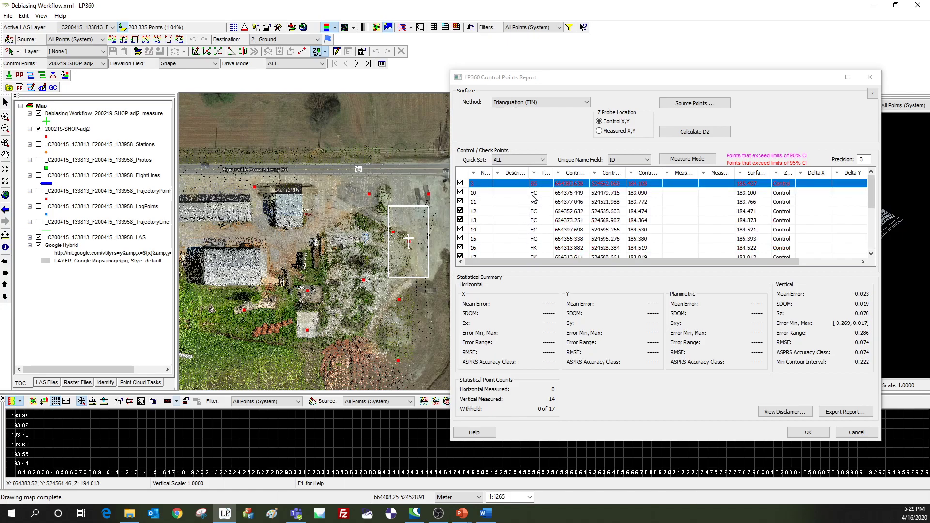
left_click(544, 160)
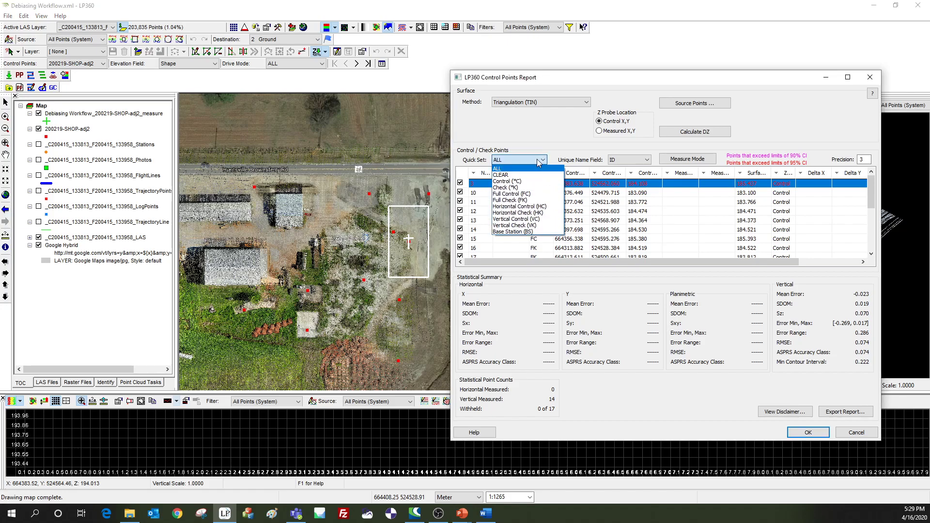
left_click(497, 168)
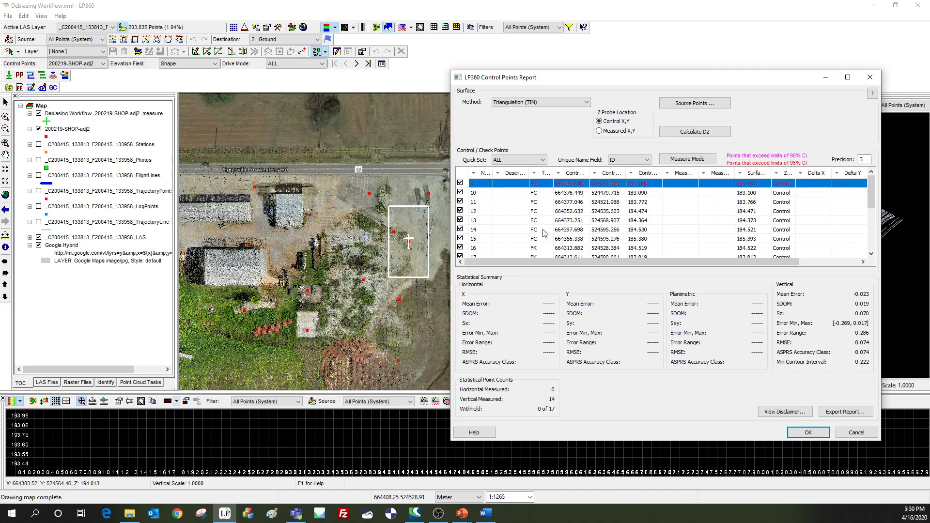
scroll("down", 3)
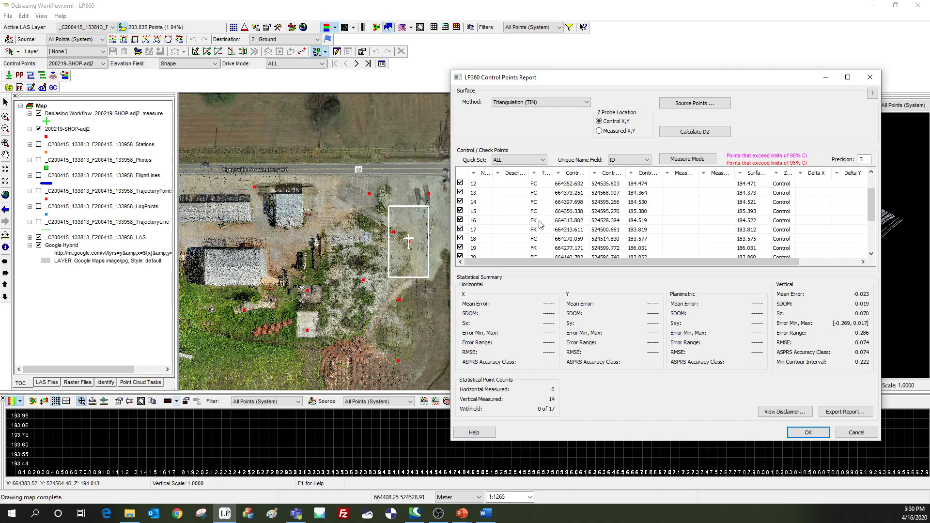
scroll("down", 3)
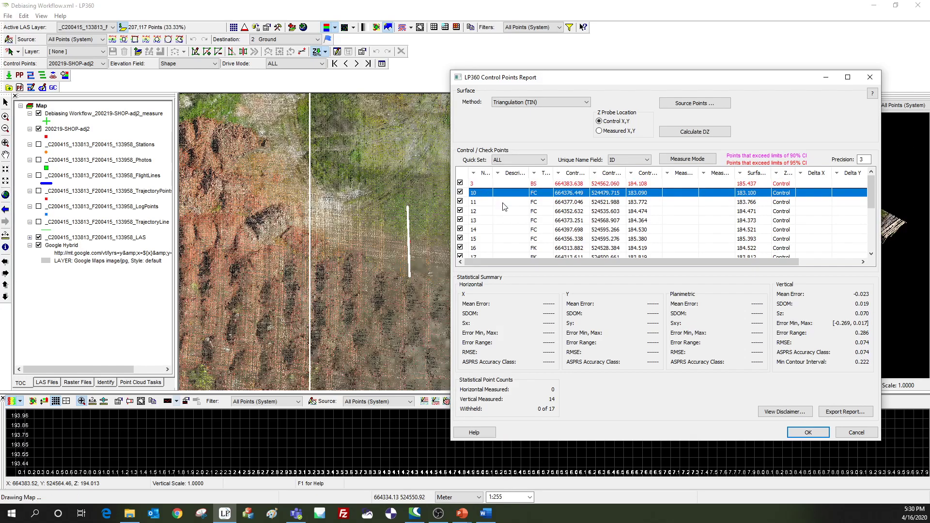
Step: Center the map on control points 10 and 3, then move the report aside to reveal the 3D view
left_click(481, 210)
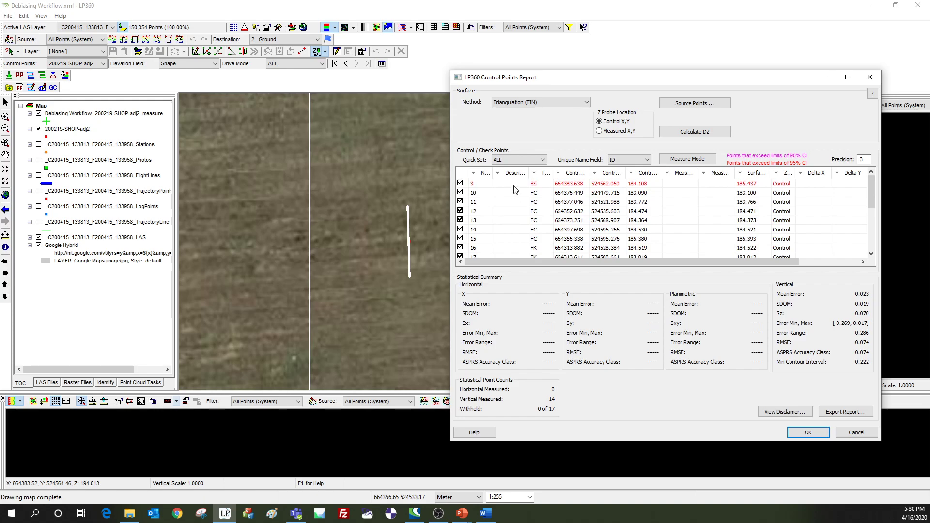
mouse_move(541, 188)
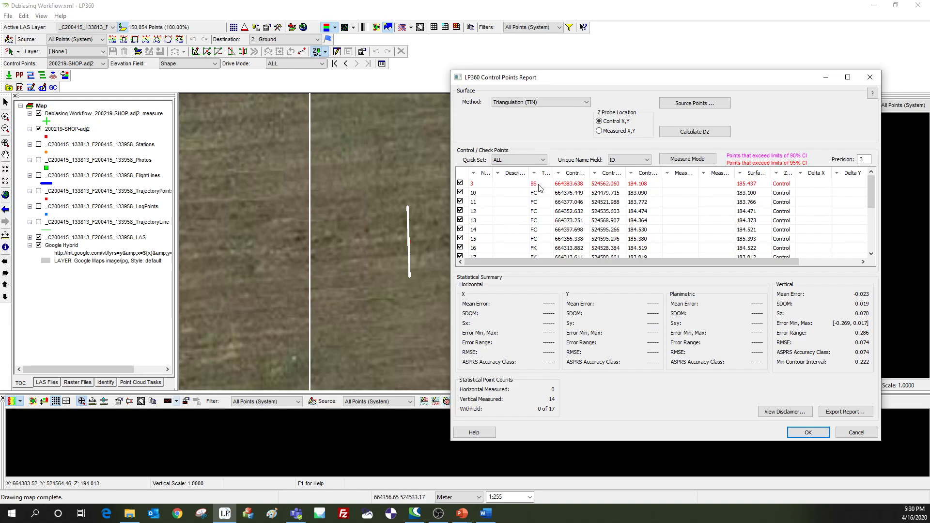
left_click(534, 183)
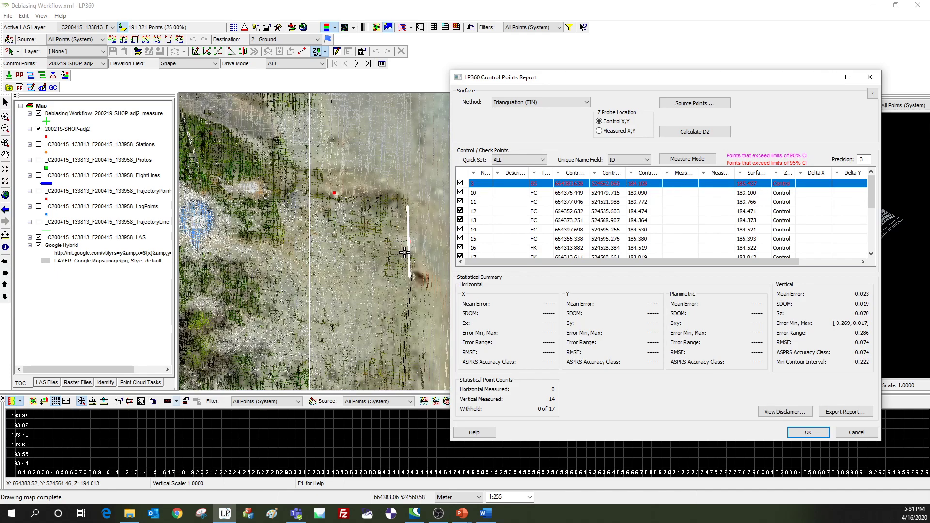
mouse_move(310, 277)
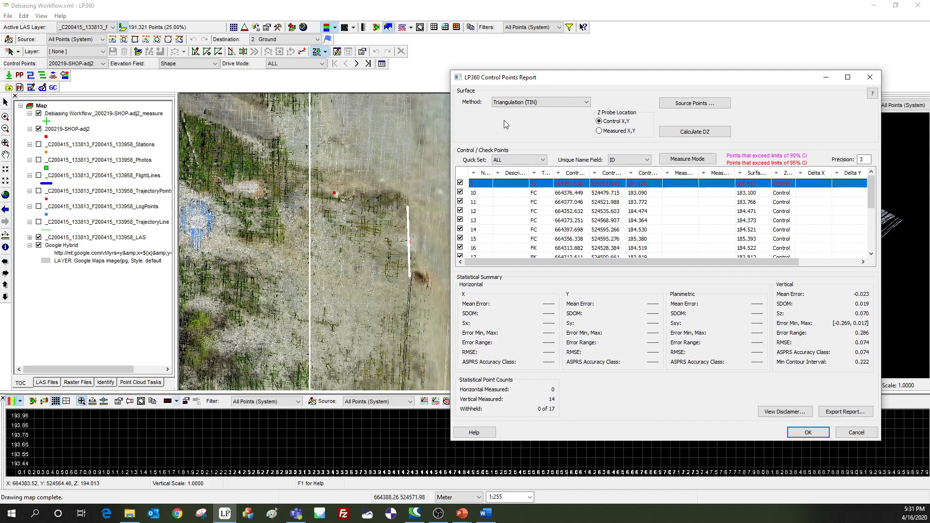
left_click_drag(498, 77, 400, 81)
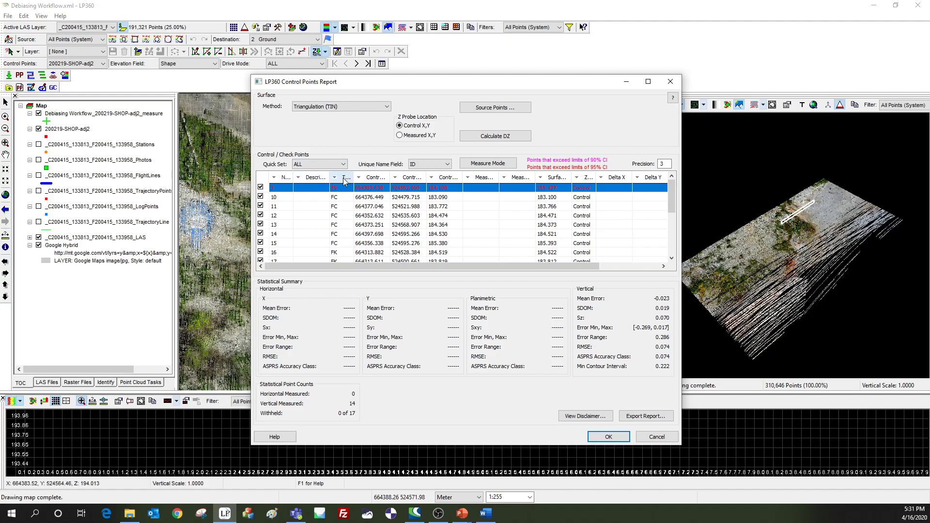
mouse_move(341, 241)
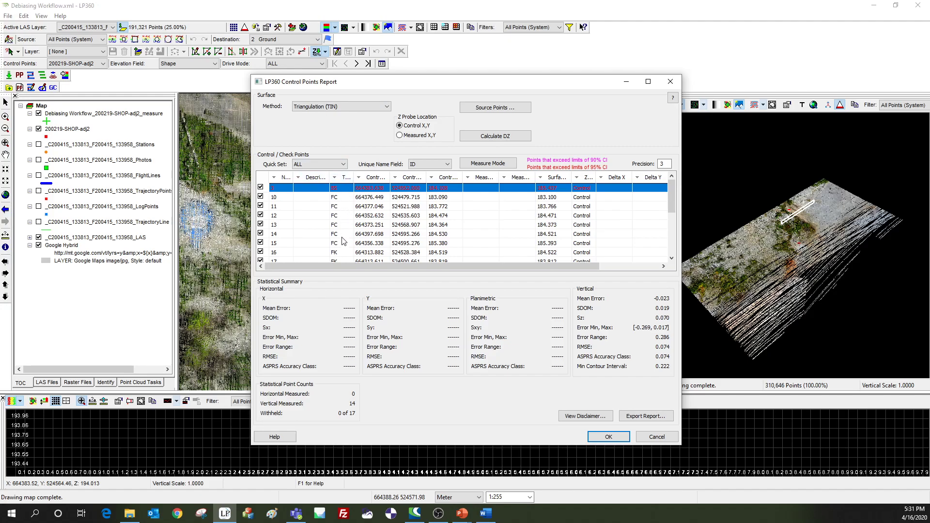
Step: Choose the Full Control (FC) quick set so only full control points stay checked
left_click(344, 165)
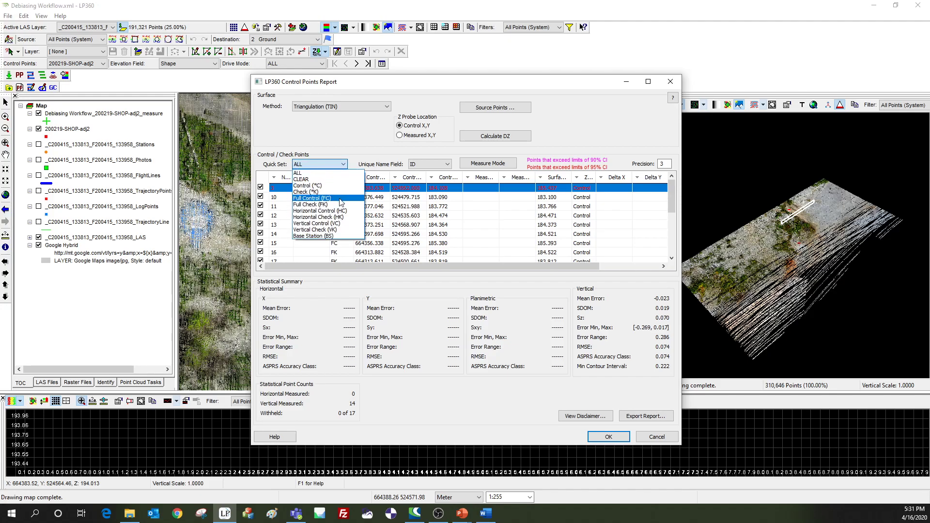
left_click(311, 198)
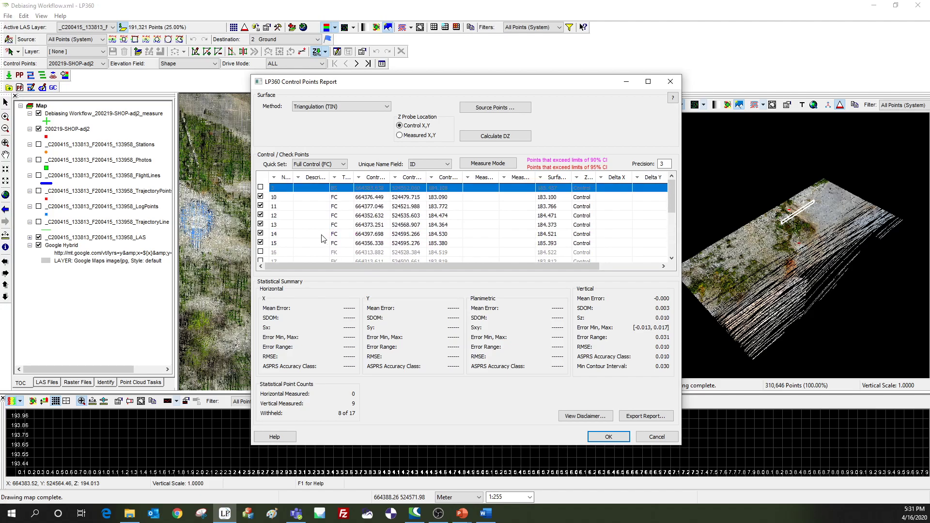
scroll("down", 3)
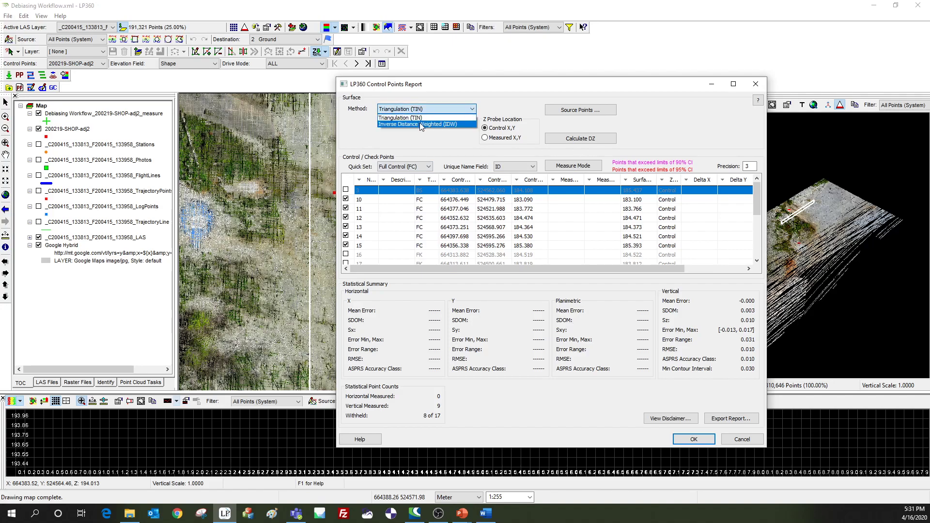
Step: Set the method to Inverse Distance Weighted with power 2 and fixed radius 1, then recalculate DZ
left_click(416, 124)
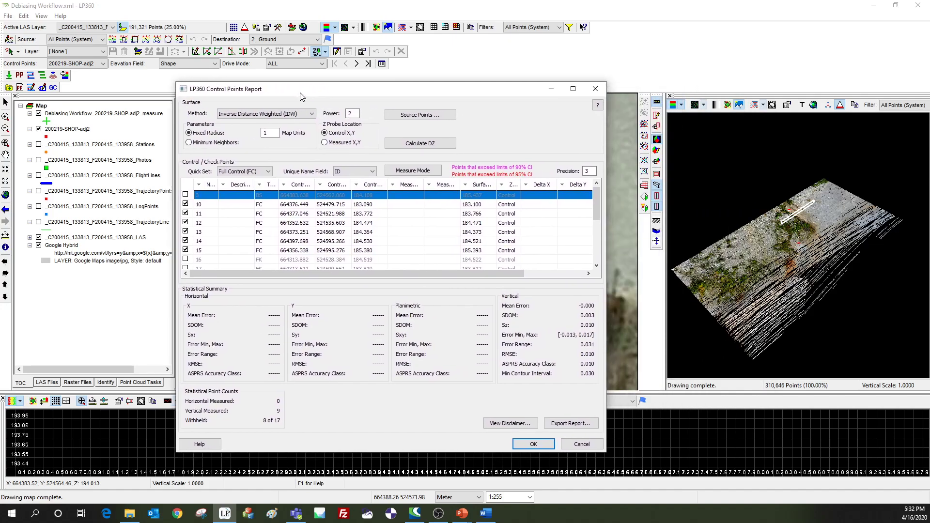
mouse_move(366, 215)
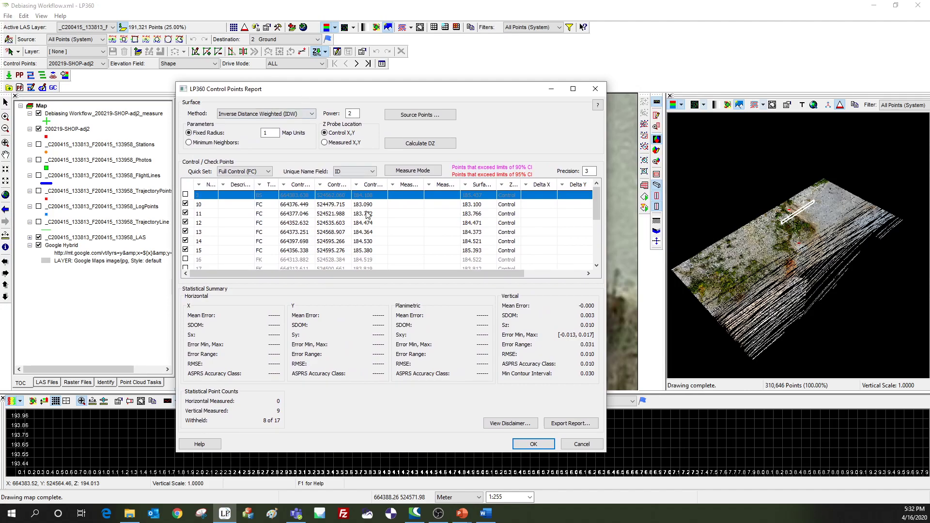
left_click(267, 133)
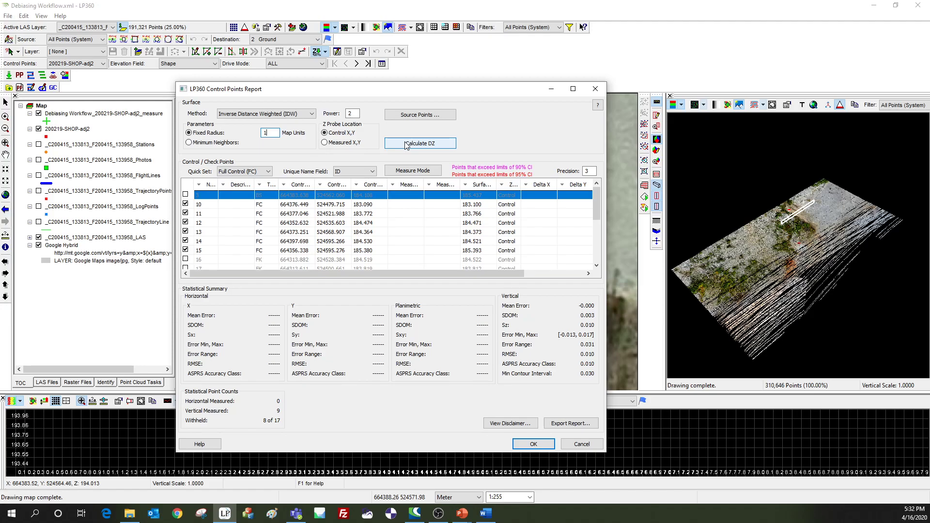
left_click(420, 143)
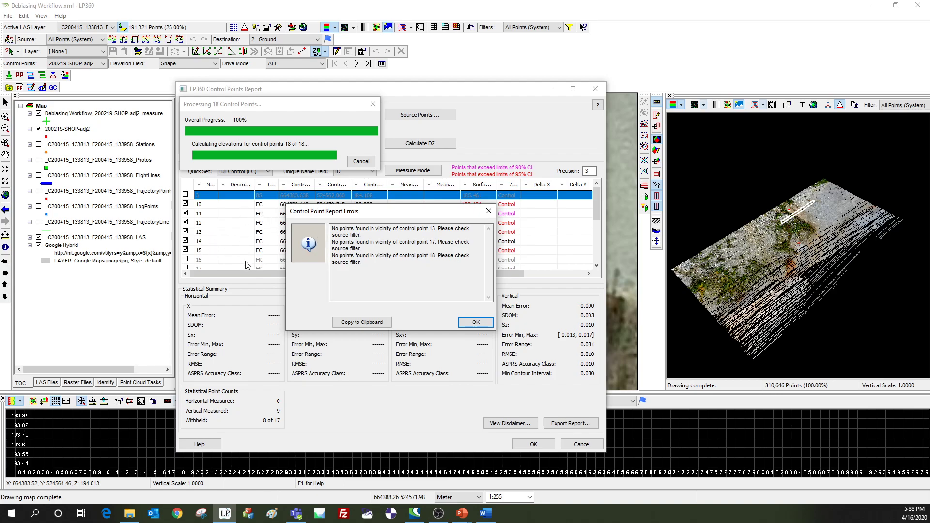
mouse_move(225, 248)
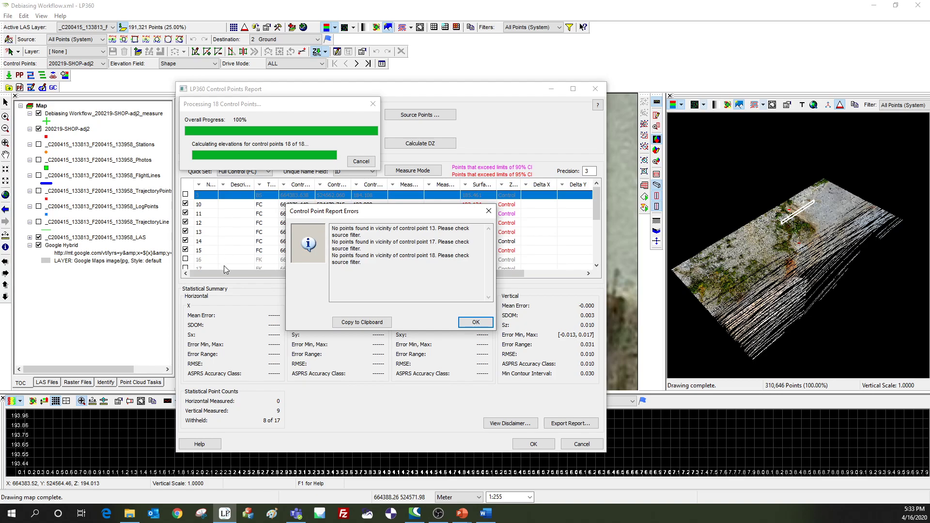
mouse_move(379, 308)
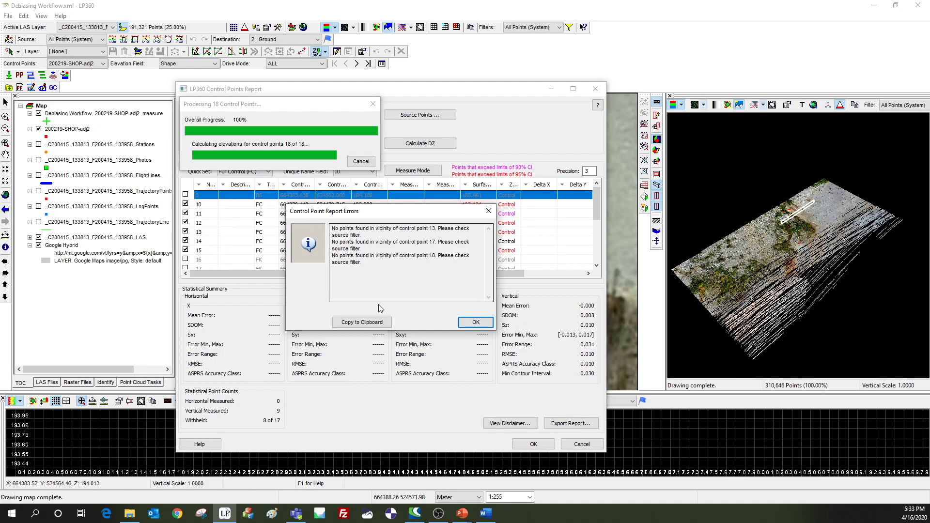
mouse_move(410, 315)
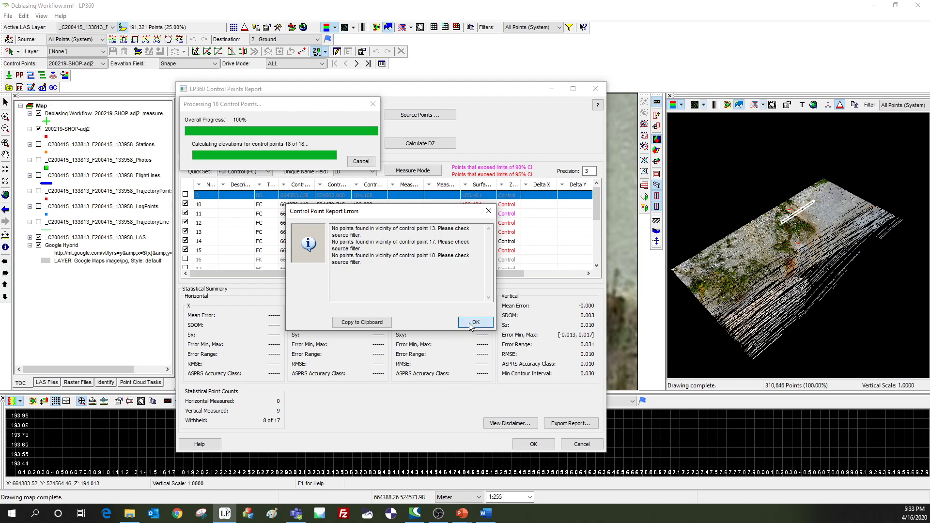
Step: Dismiss the no-points-found warnings for control points 13, 17 and 18
left_click(475, 321)
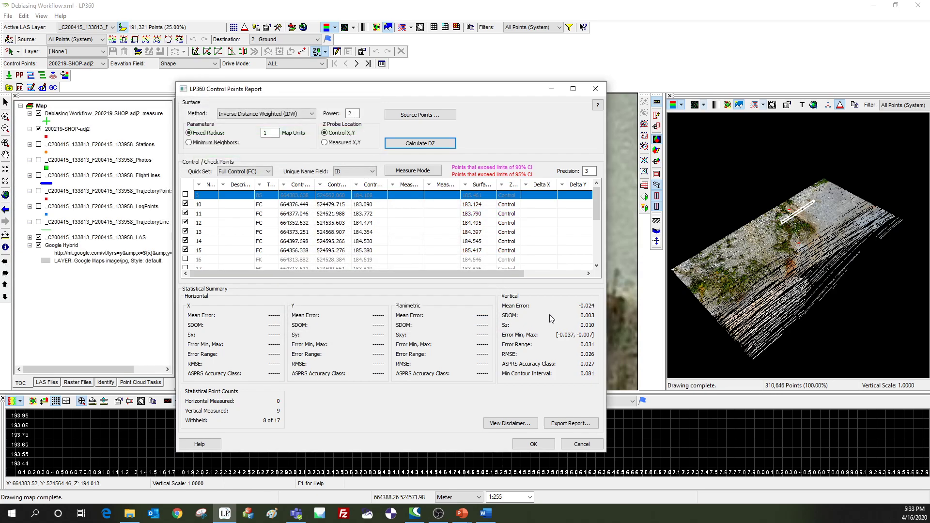
mouse_move(514, 308)
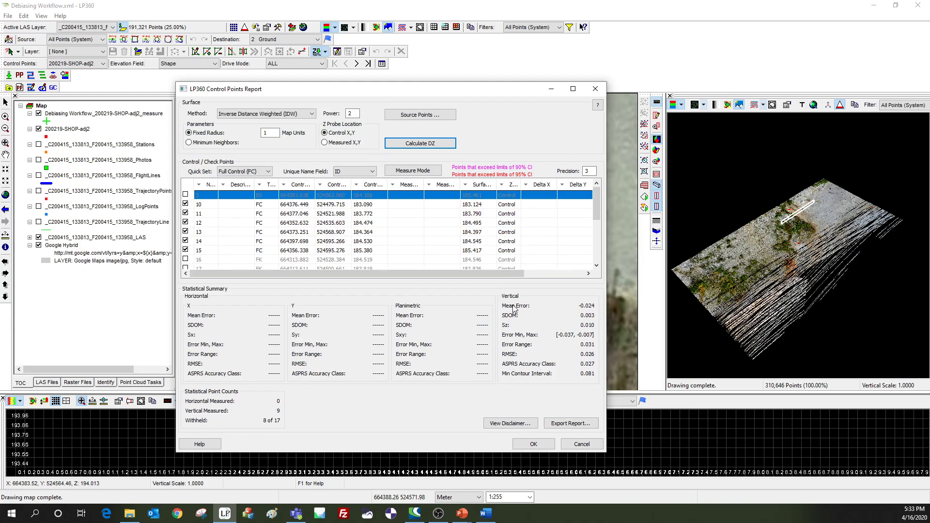
mouse_move(535, 337)
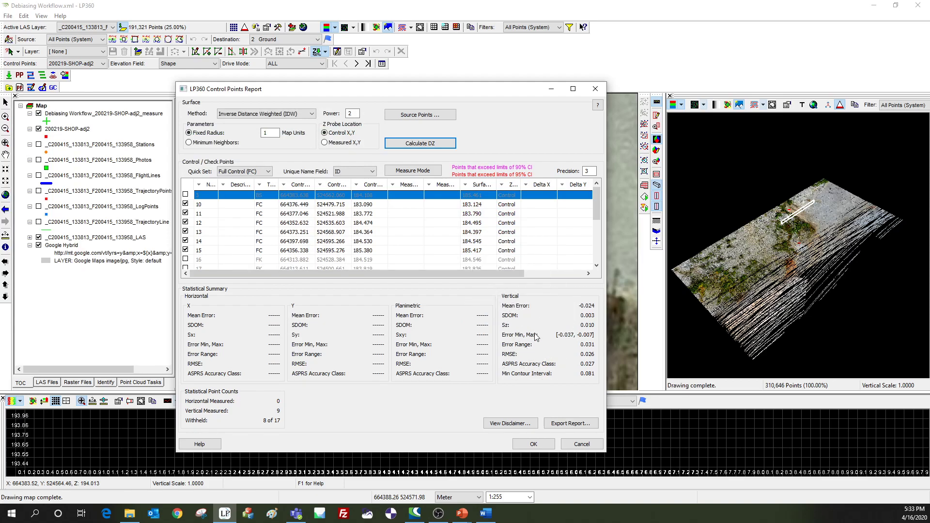
mouse_move(490, 348)
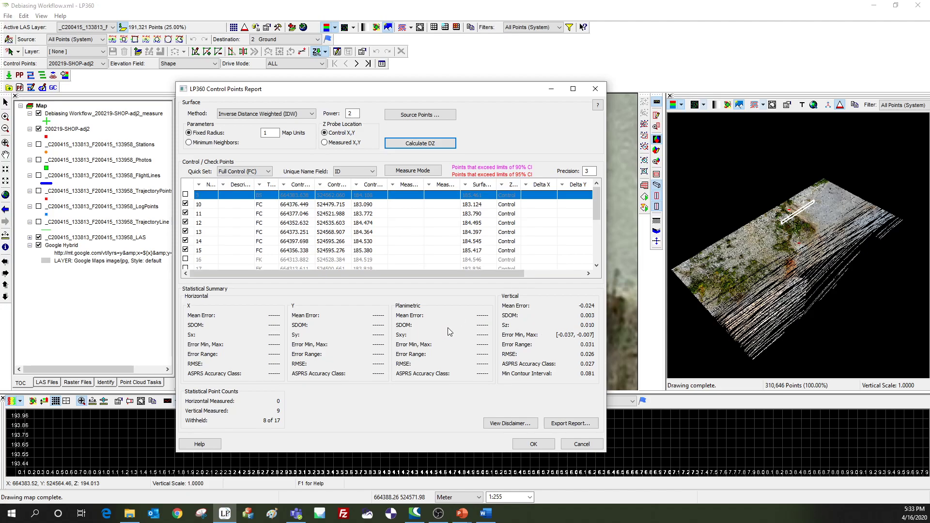
mouse_move(567, 313)
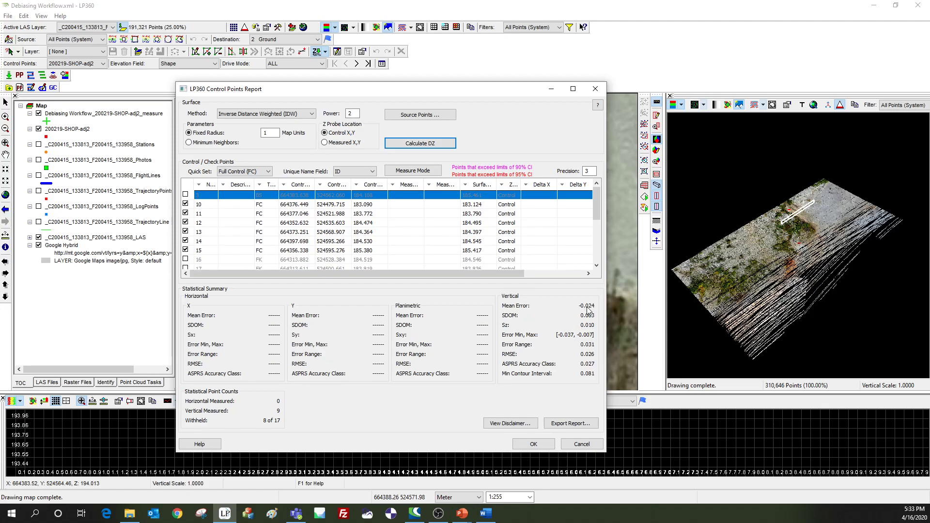
mouse_move(588, 313)
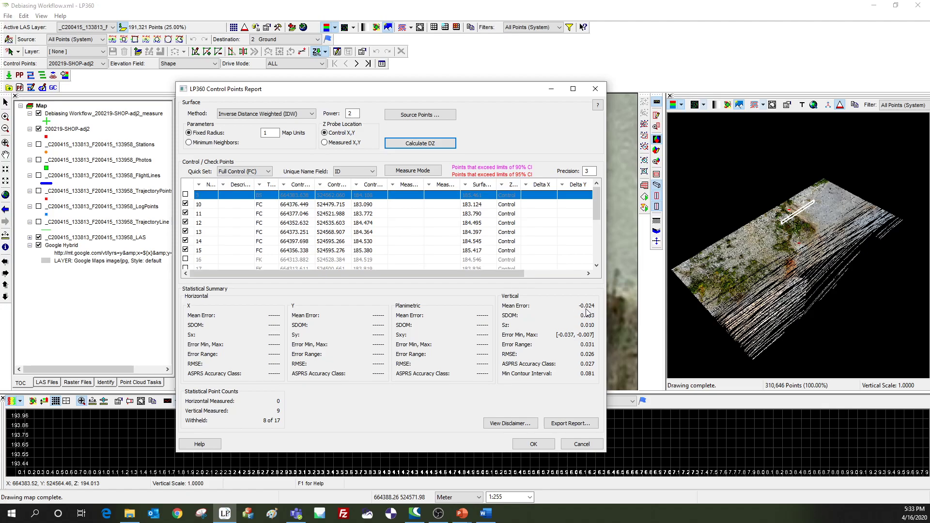
mouse_move(584, 312)
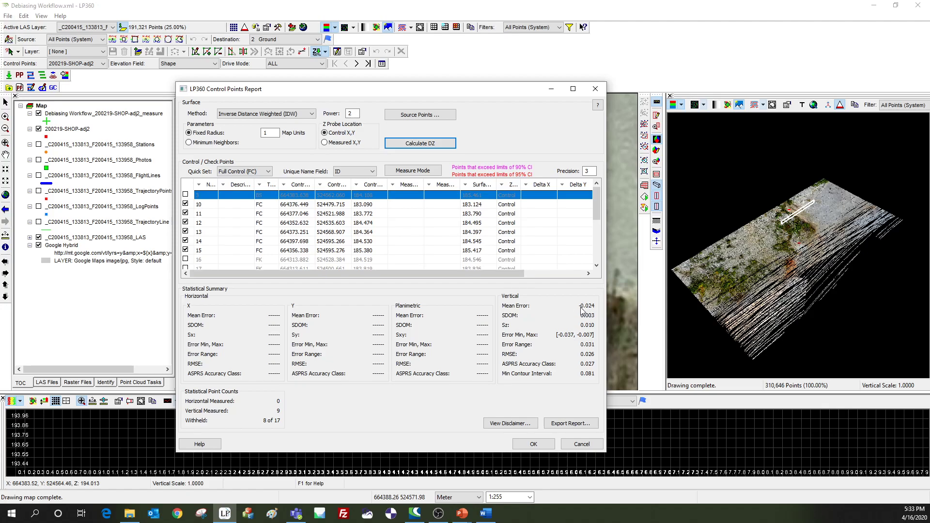
mouse_move(584, 311)
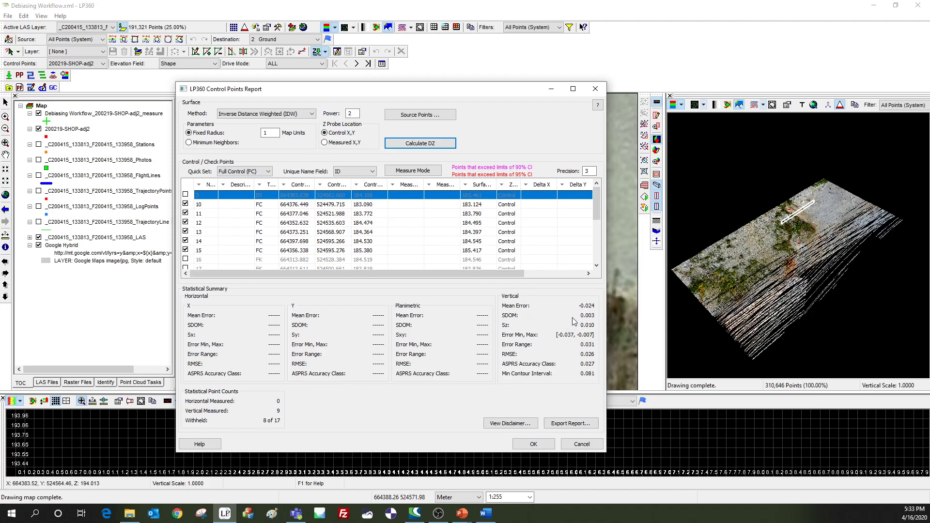
mouse_move(587, 310)
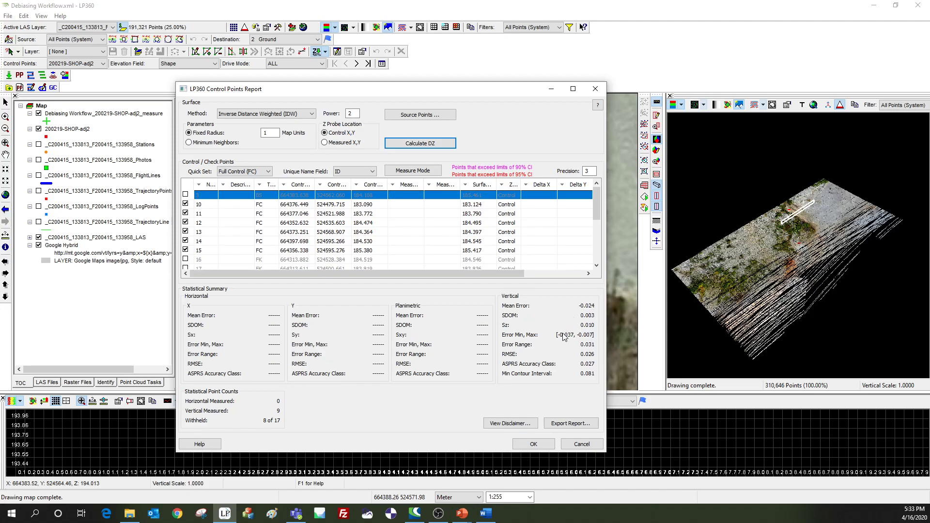
mouse_move(561, 338)
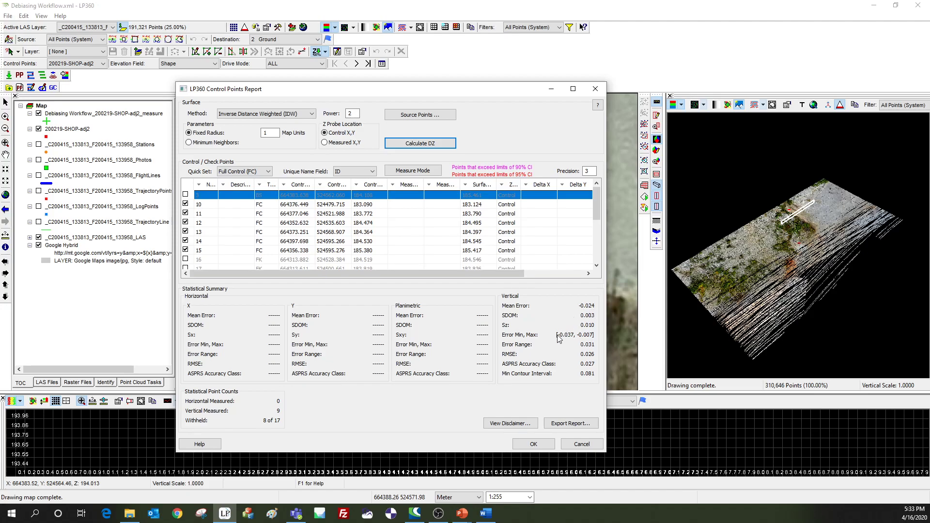
mouse_move(590, 379)
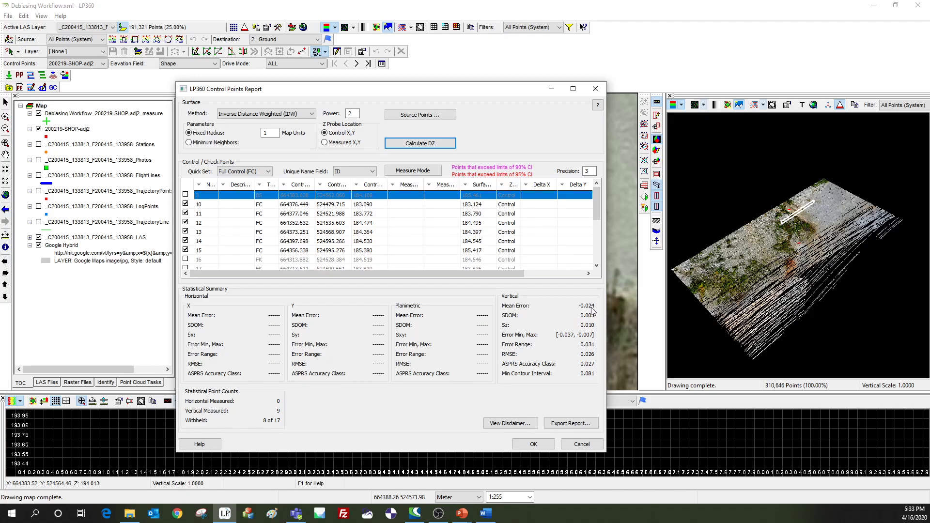
mouse_move(589, 311)
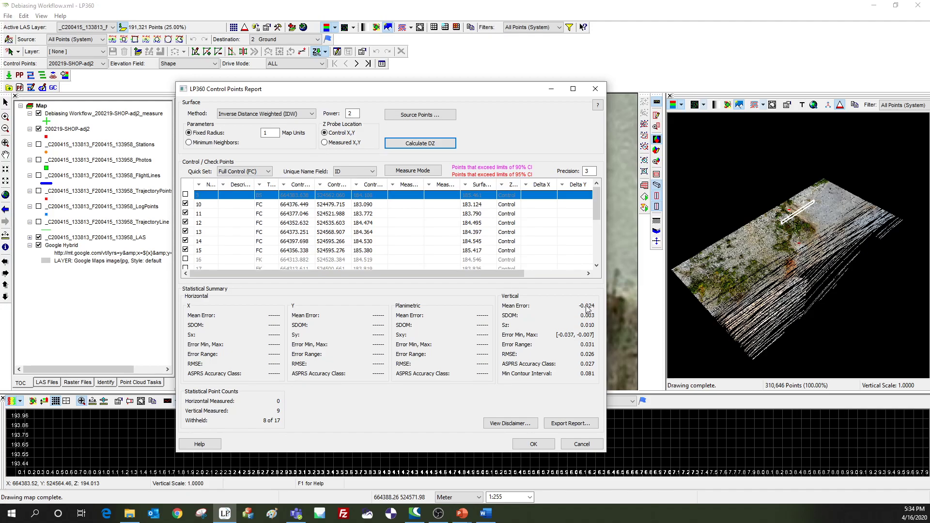
mouse_move(596, 363)
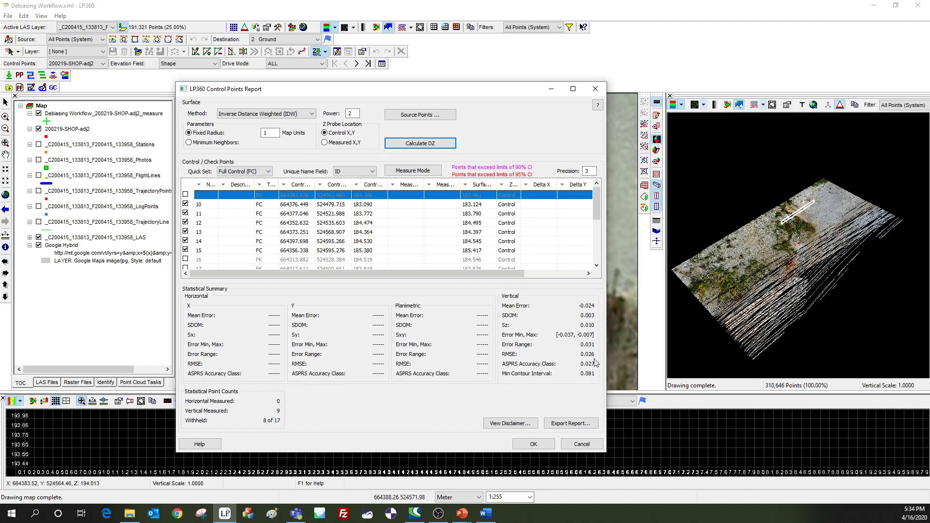
mouse_move(594, 372)
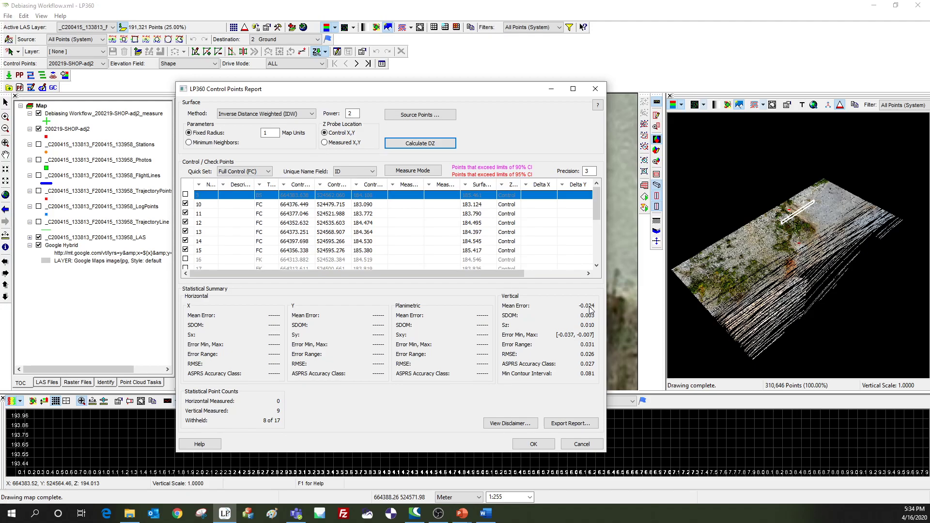
mouse_move(588, 310)
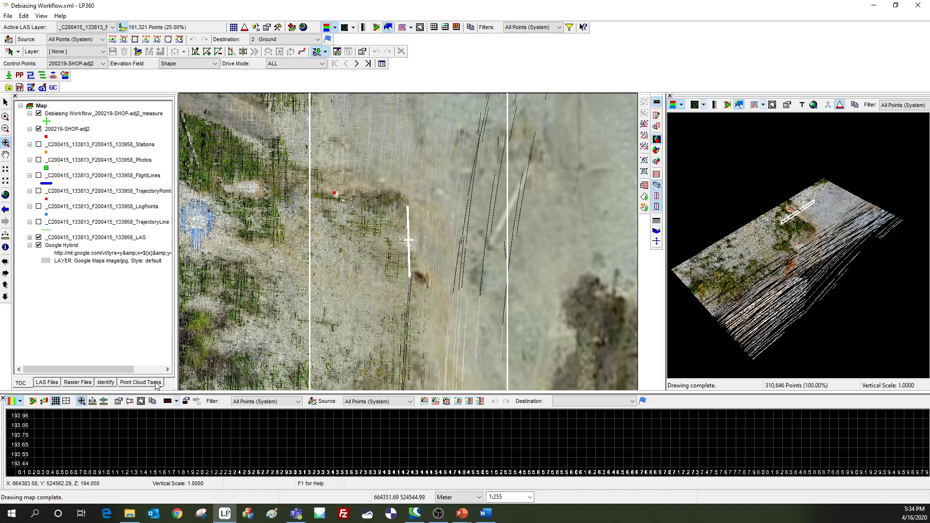
Step: Show the Point Cloud Tasks settings and bring up the Point Cloud Task Manager
left_click(139, 383)
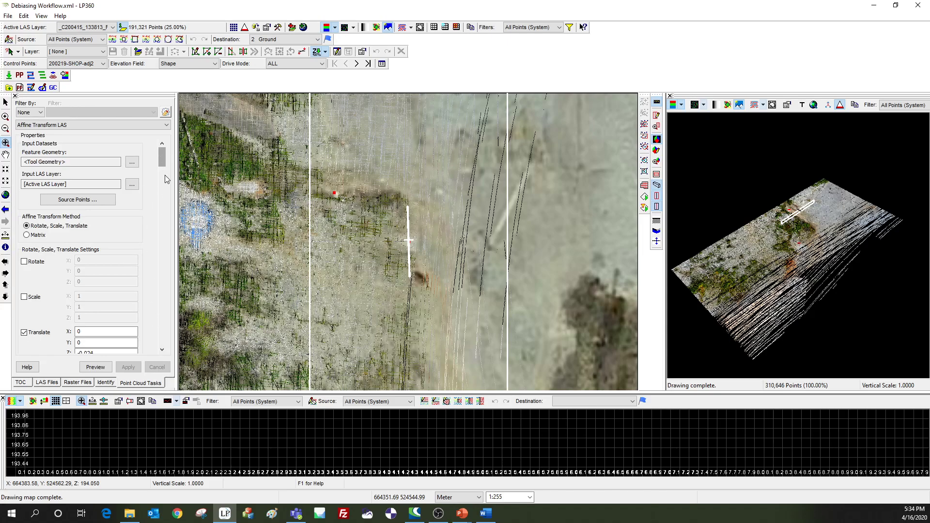
left_click(92, 125)
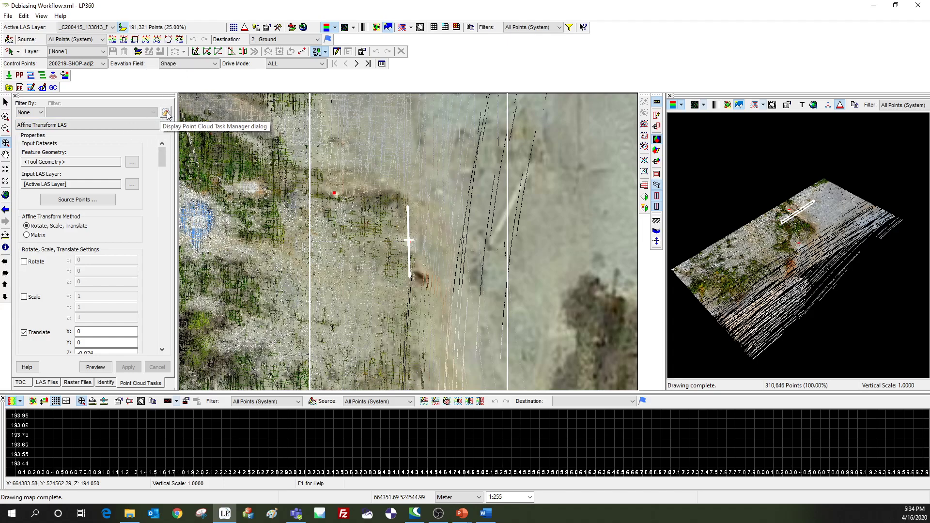
left_click(167, 113)
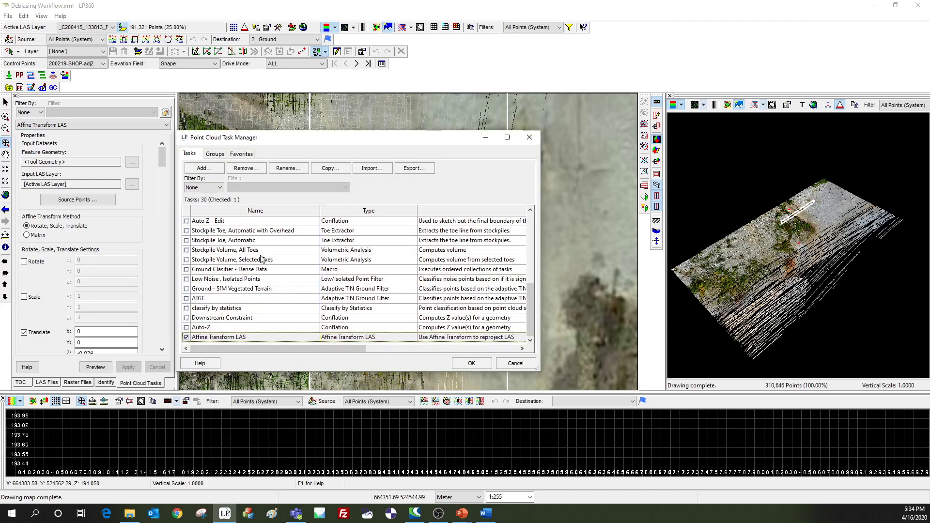
Step: Review the task list and close the manager with OK, returning to Affine Transform LAS
left_click(203, 168)
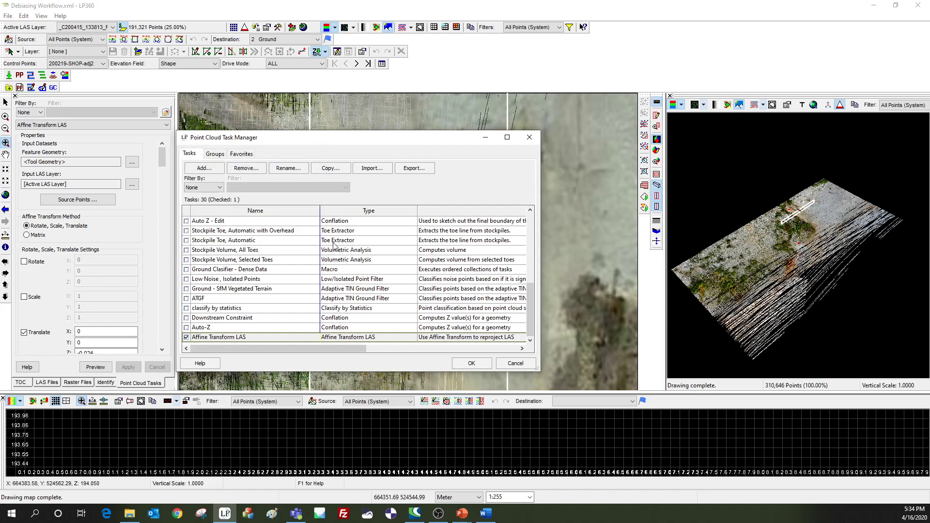
left_click(470, 363)
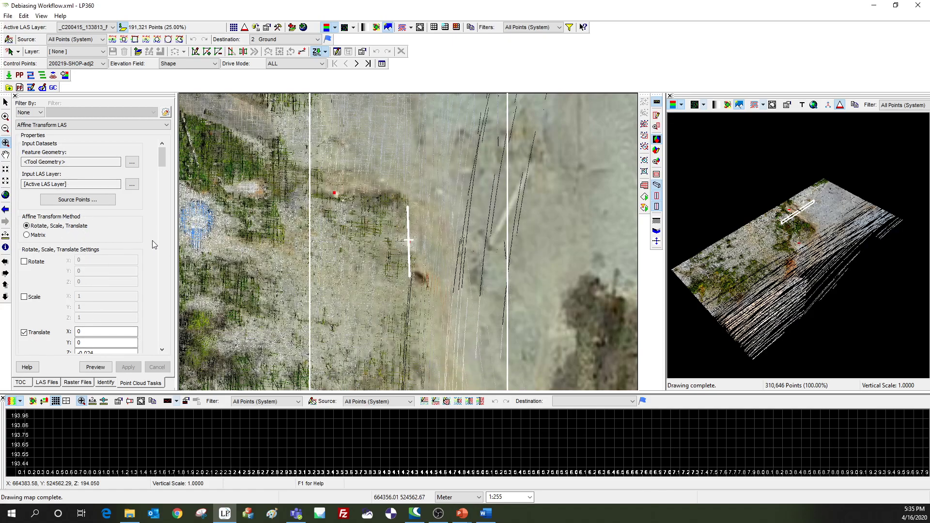
Step: Confirm the task's input LAS layer and enable Single LAS Mode for the active layer
left_click(70, 184)
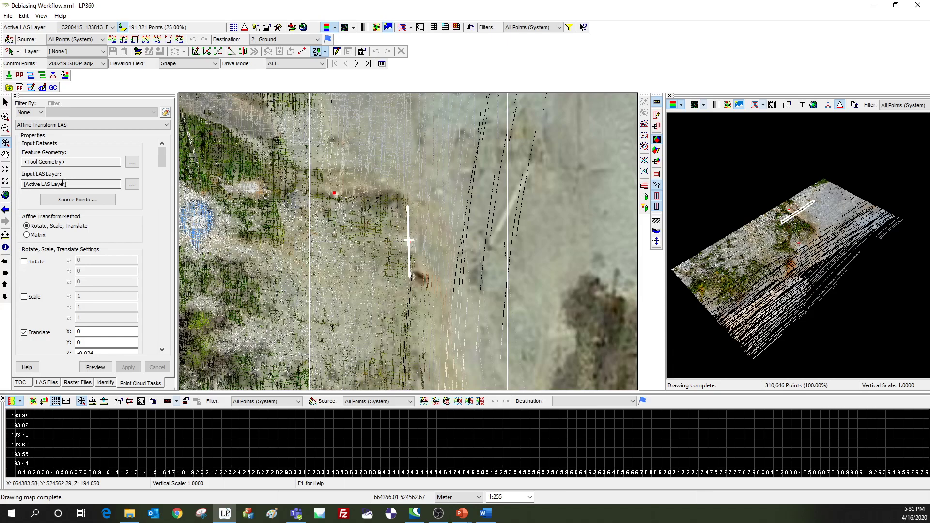
left_click(70, 184)
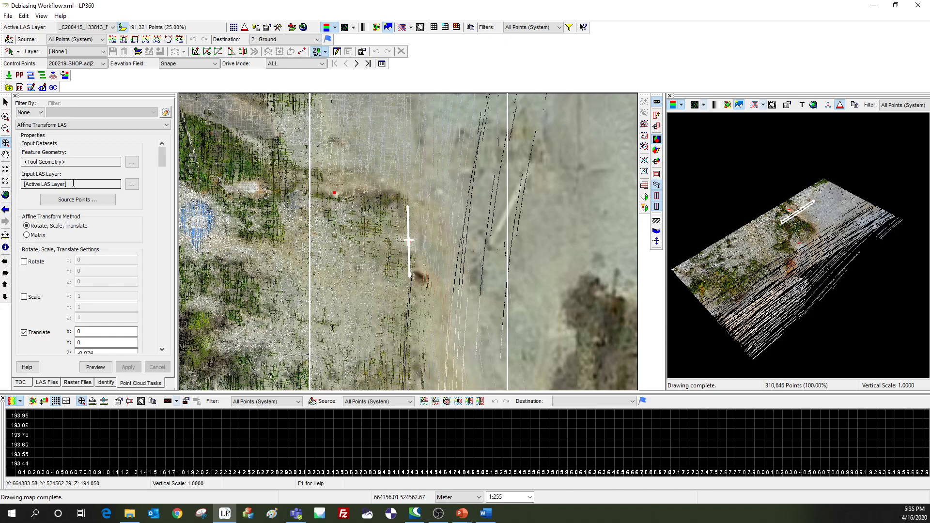
mouse_move(134, 245)
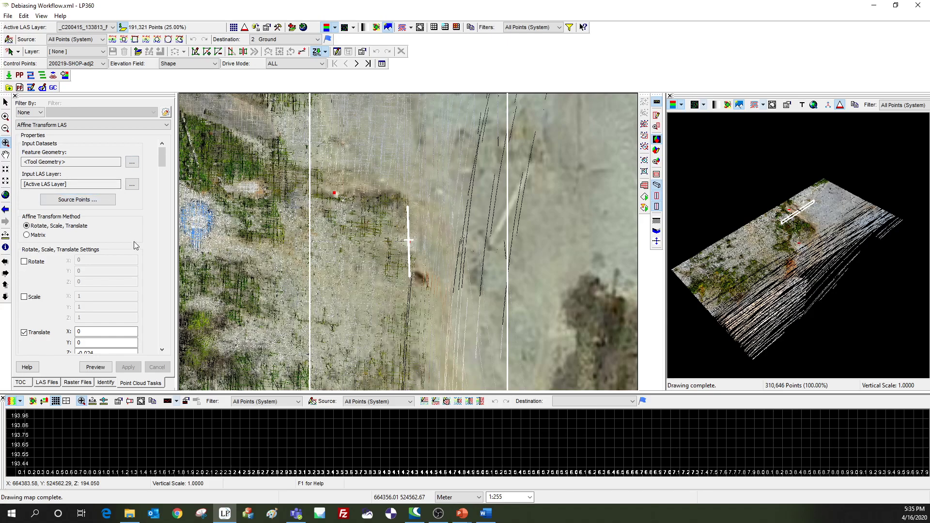
mouse_move(122, 27)
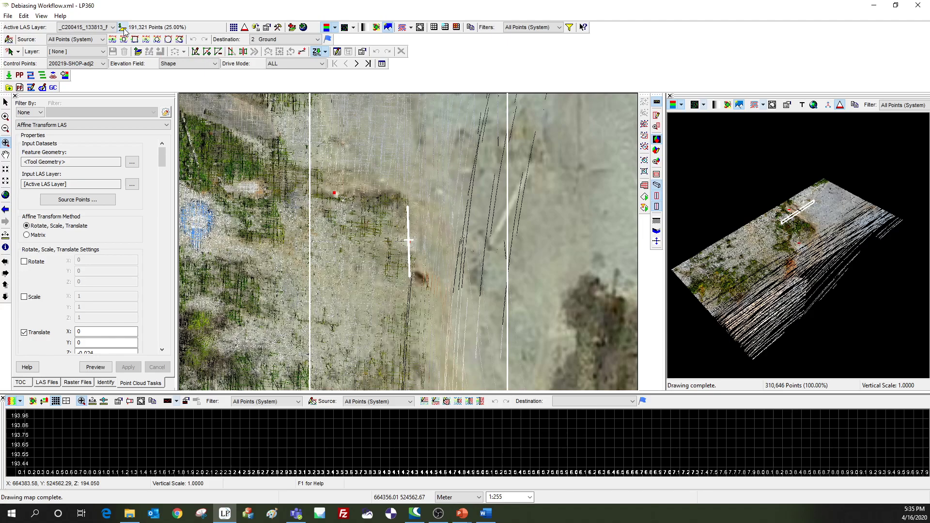
mouse_move(122, 27)
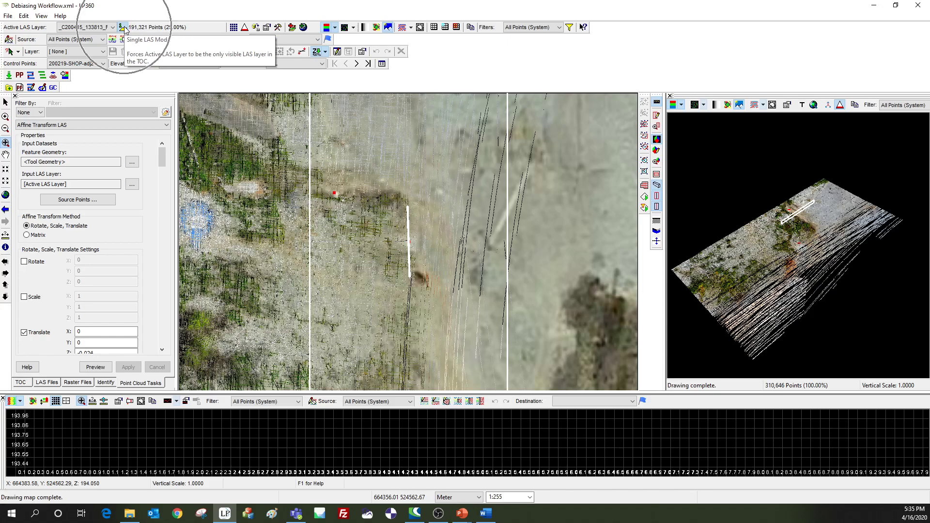
left_click(123, 27)
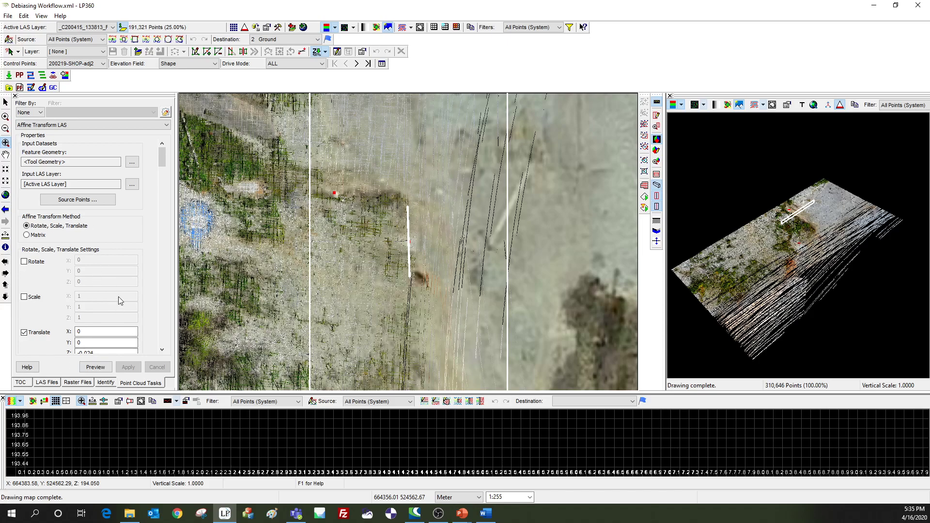
mouse_move(132, 258)
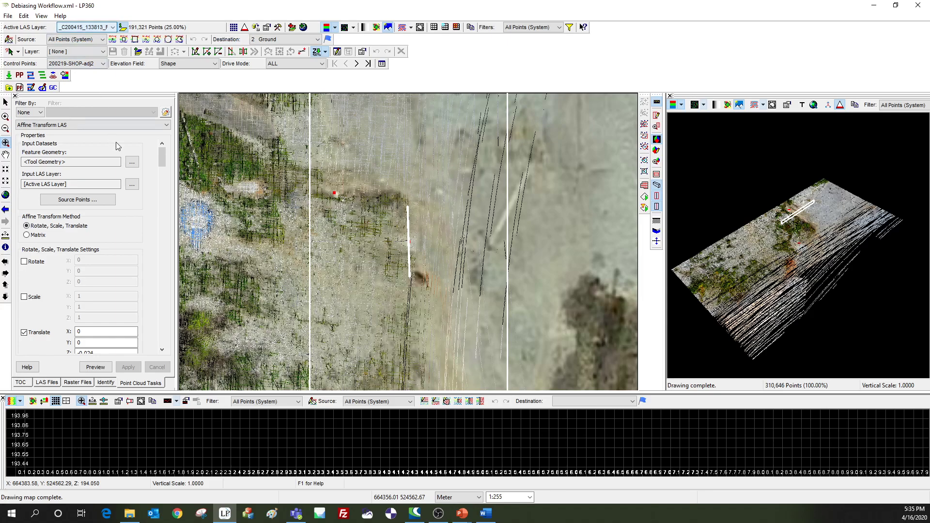
mouse_move(123, 31)
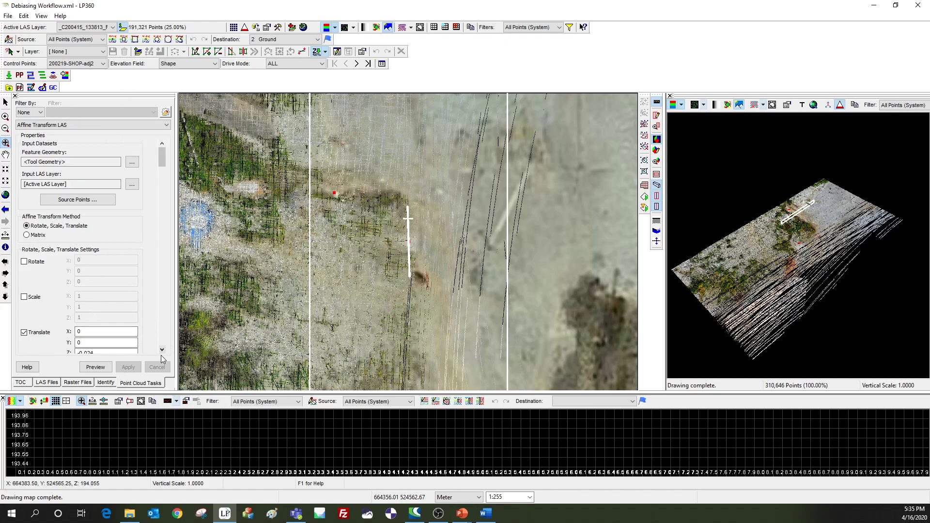
Step: Verify Translate Z -0.024, choose the Debiasing Workflow output folder, and apply the task
scroll("down", 3)
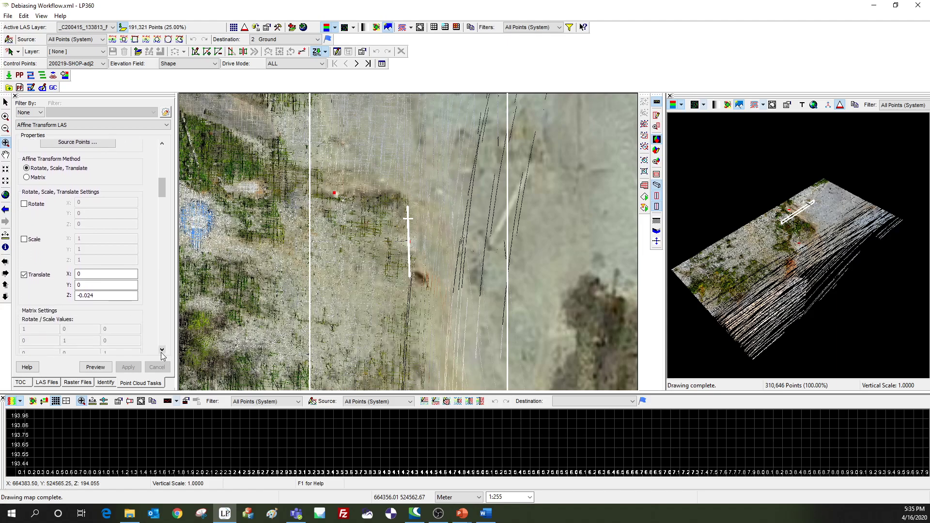
left_click(23, 274)
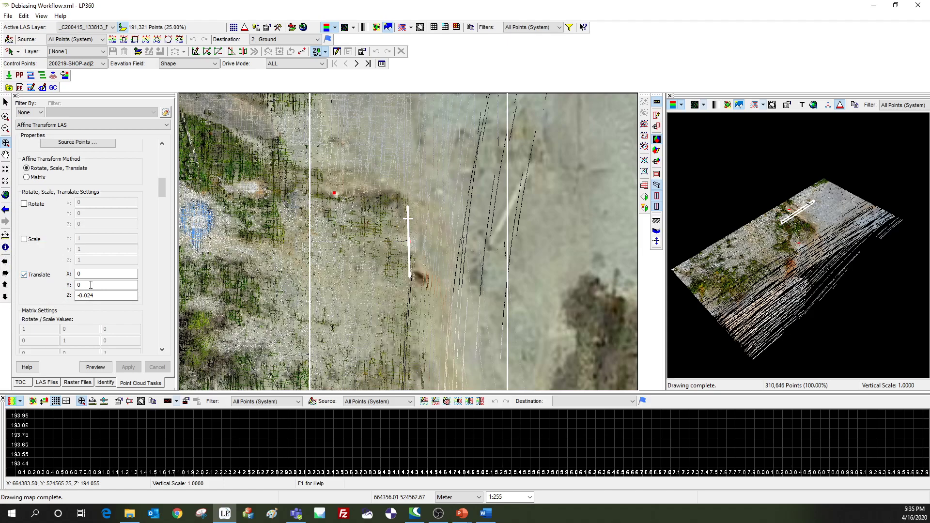
mouse_move(104, 296)
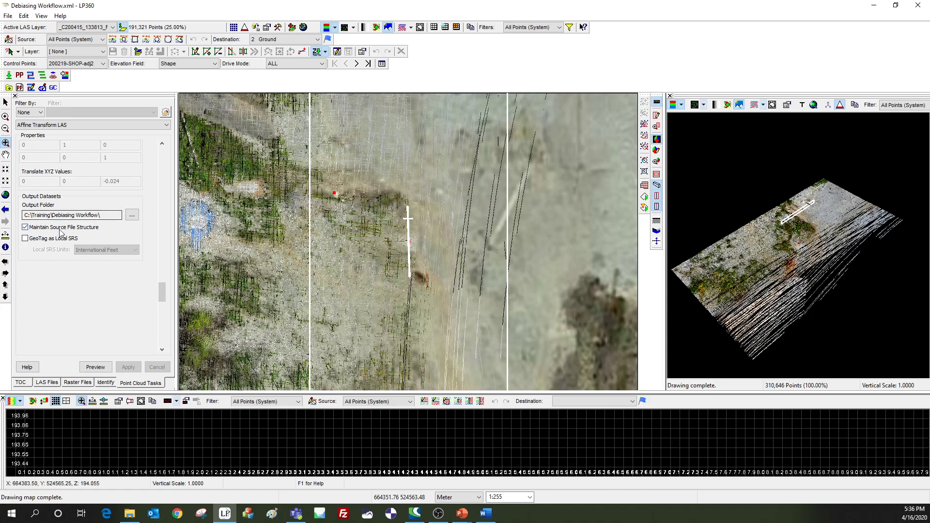
mouse_move(62, 231)
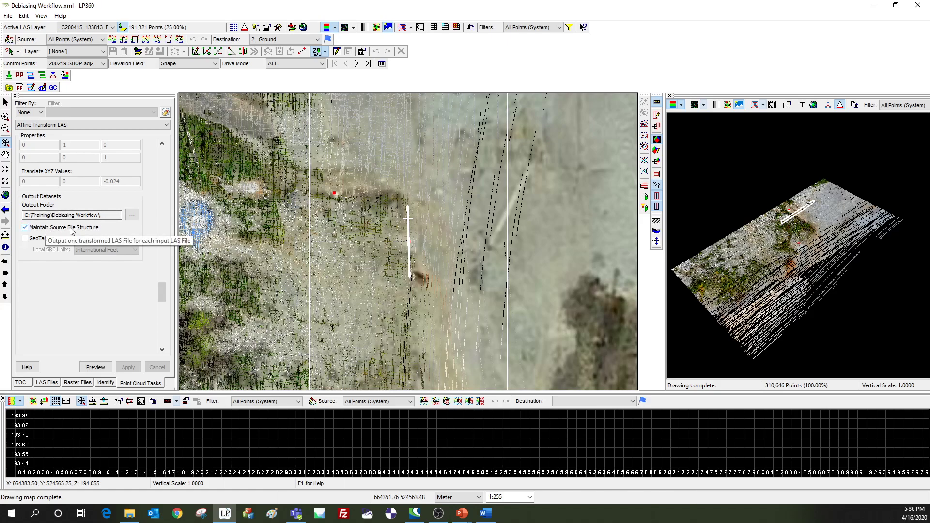
mouse_move(87, 234)
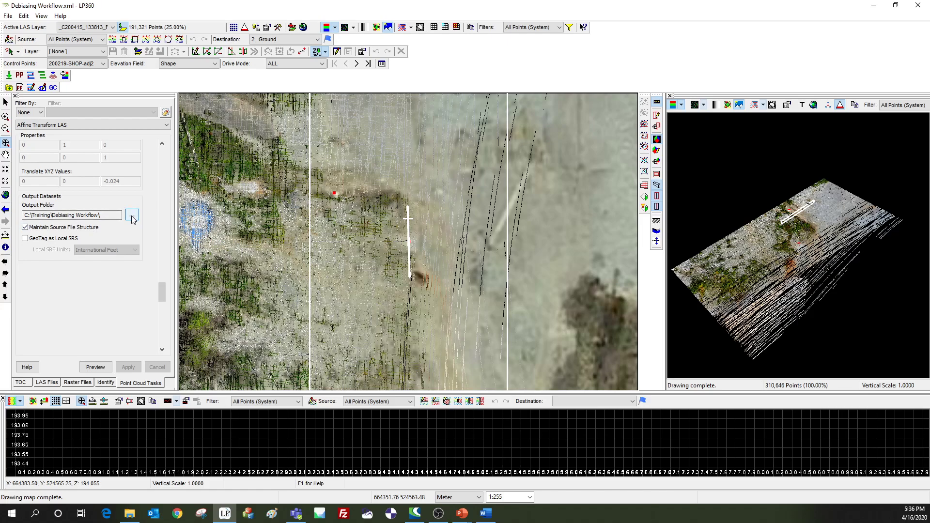
left_click(132, 215)
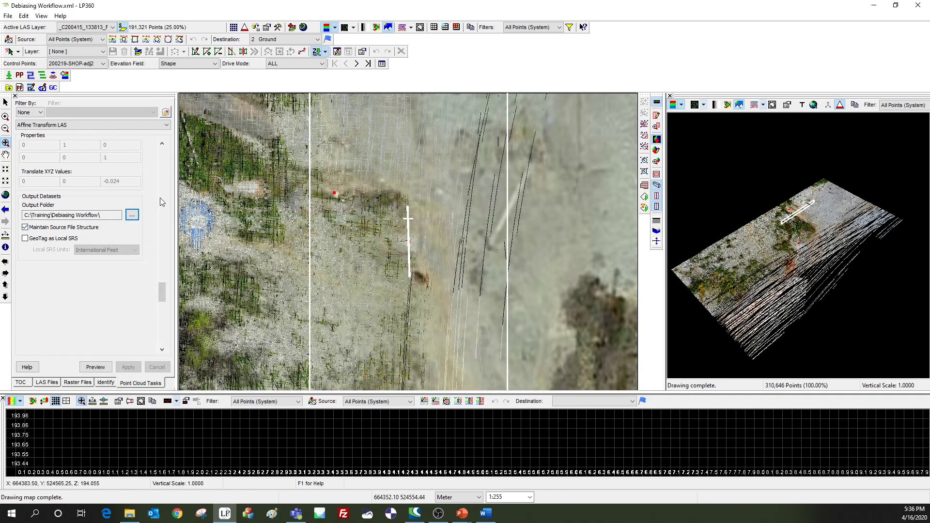
mouse_move(643, 186)
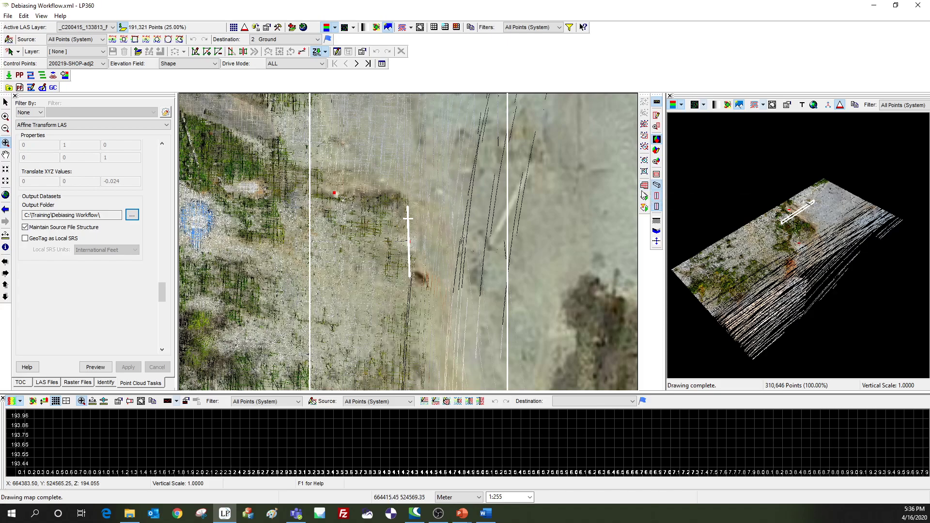
mouse_move(644, 196)
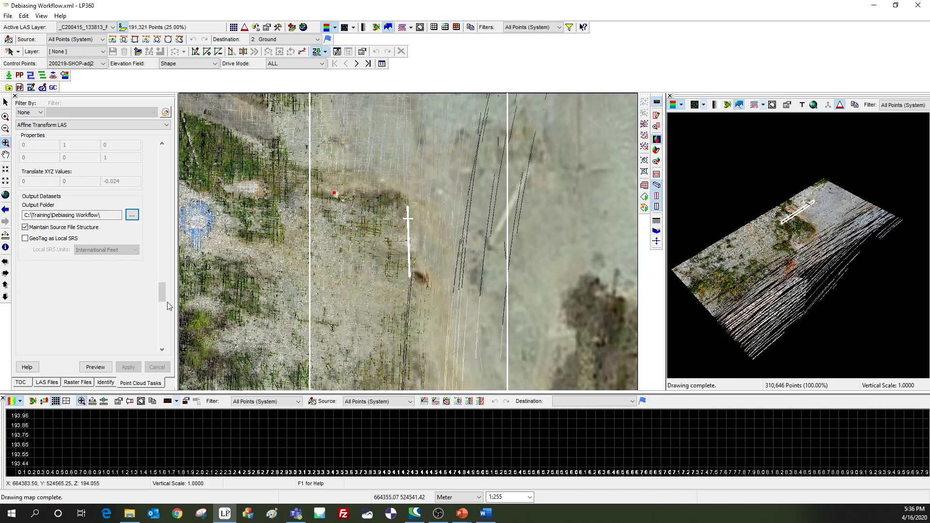
left_click(128, 367)
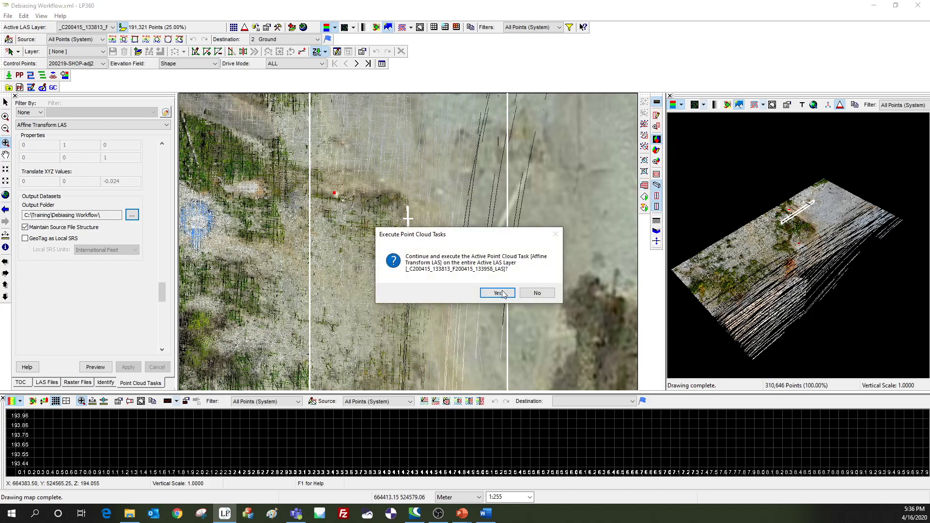
Step: Confirm running on the whole layer, dismiss the completion notice, and zoom out to the full site
left_click(497, 292)
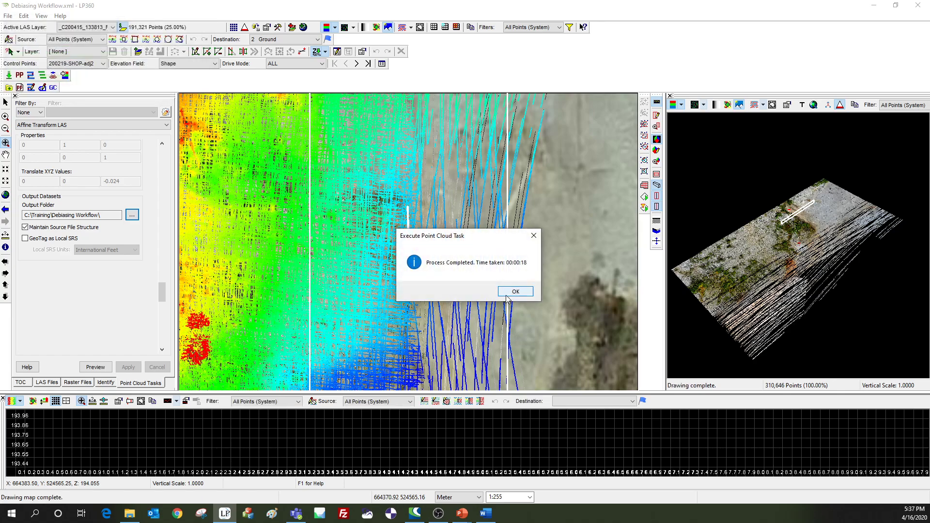
left_click(513, 292)
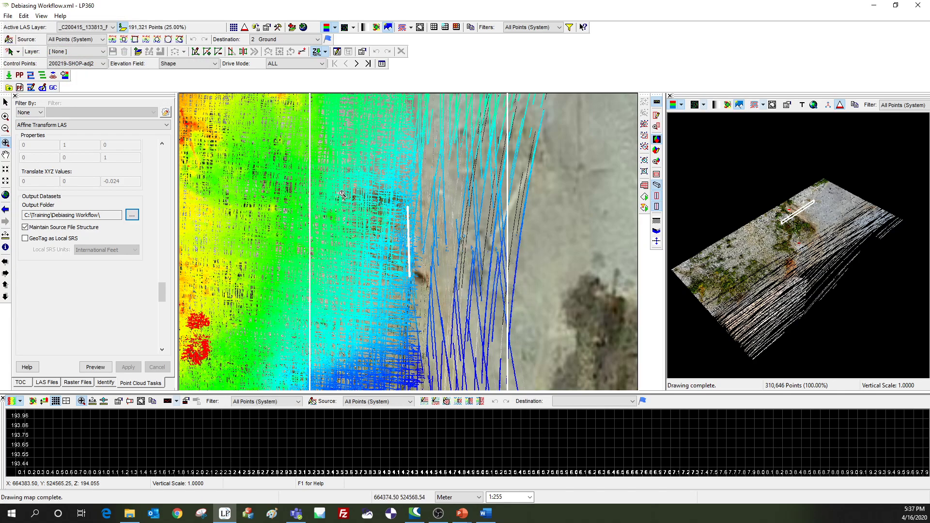
scroll("down", 3)
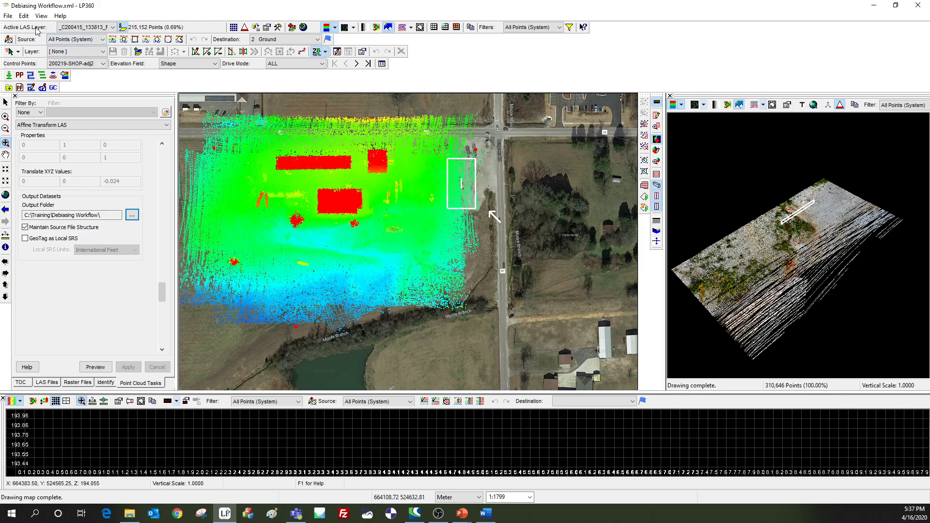
Step: Rename the new transformed point cloud layer in the TOC to Debias
left_click(81, 27)
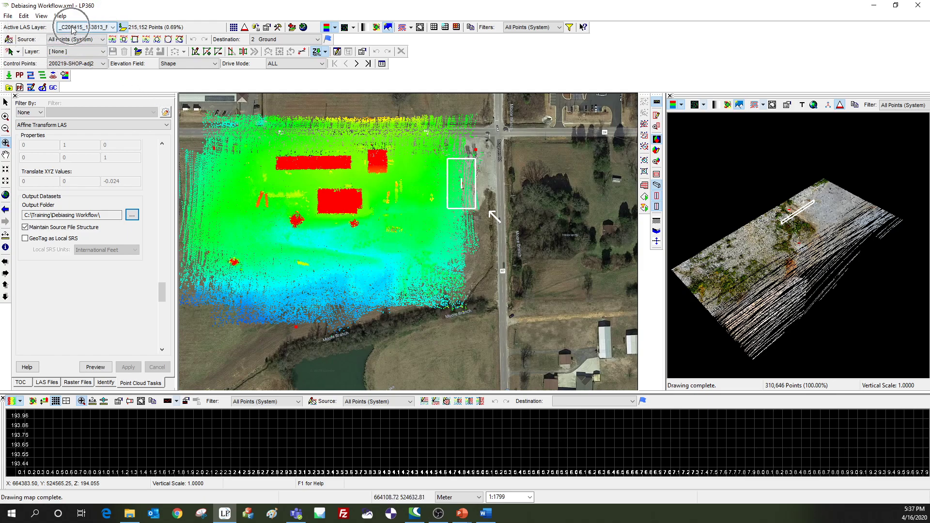
left_click(112, 27)
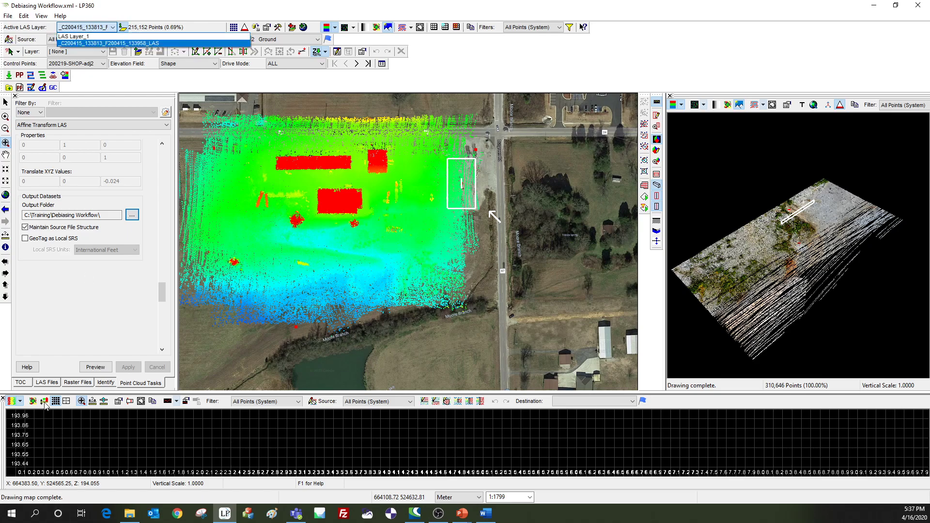
left_click(20, 383)
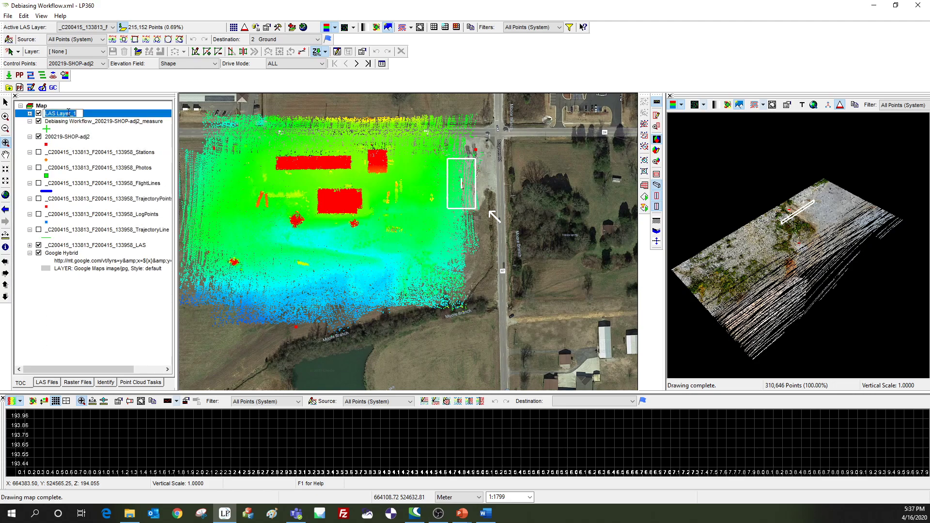
type("Debias")
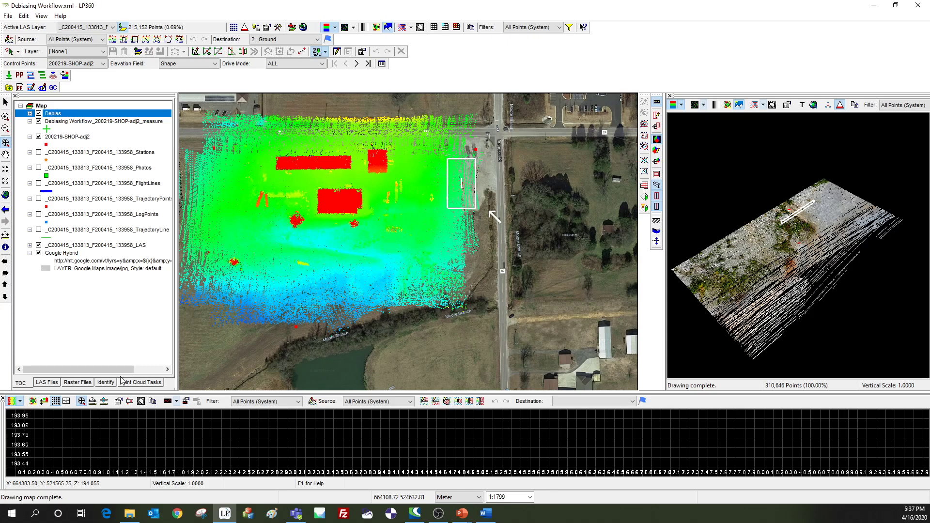
mouse_move(334, 198)
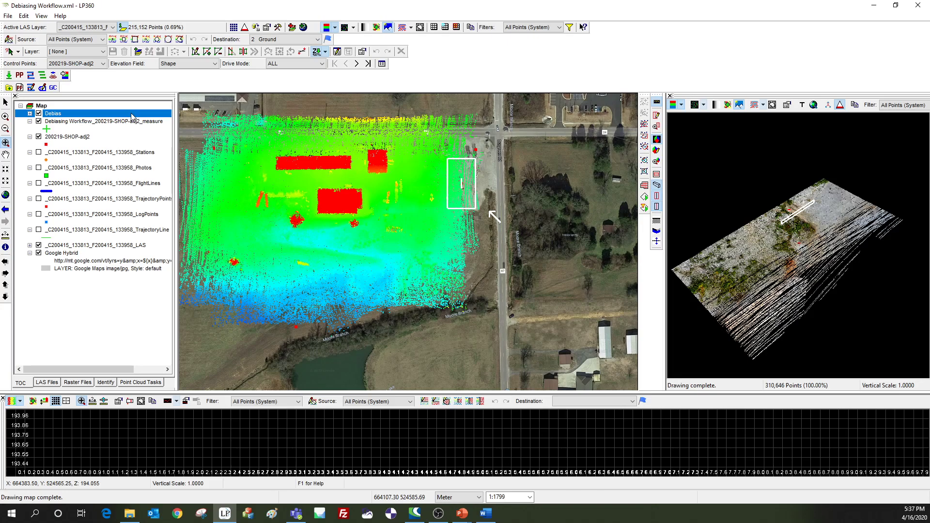
left_click(112, 27)
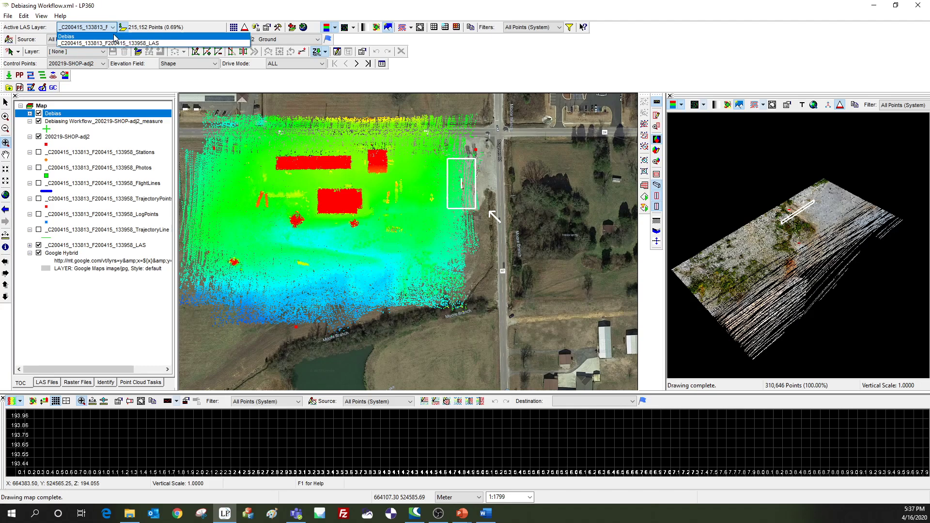
Step: Make Debias the active LAS layer and reopen the Control Points Report
left_click(65, 36)
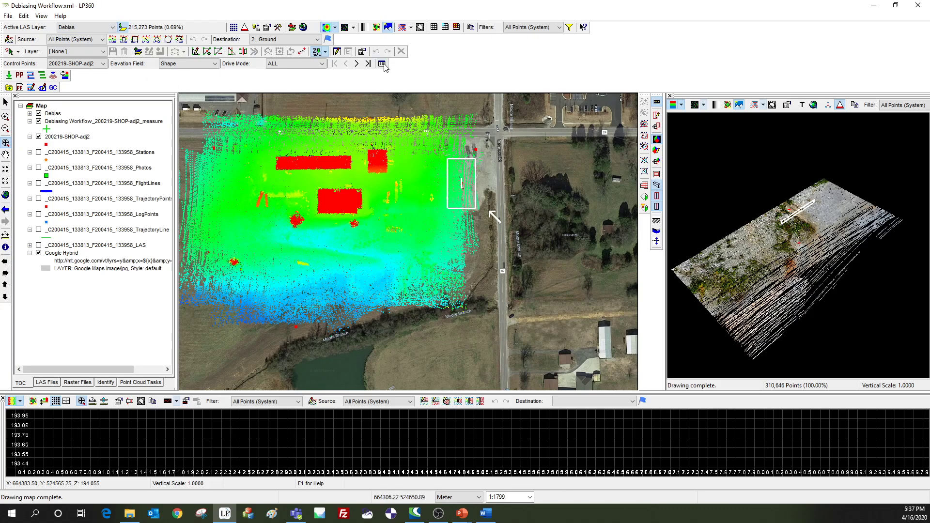
left_click(383, 64)
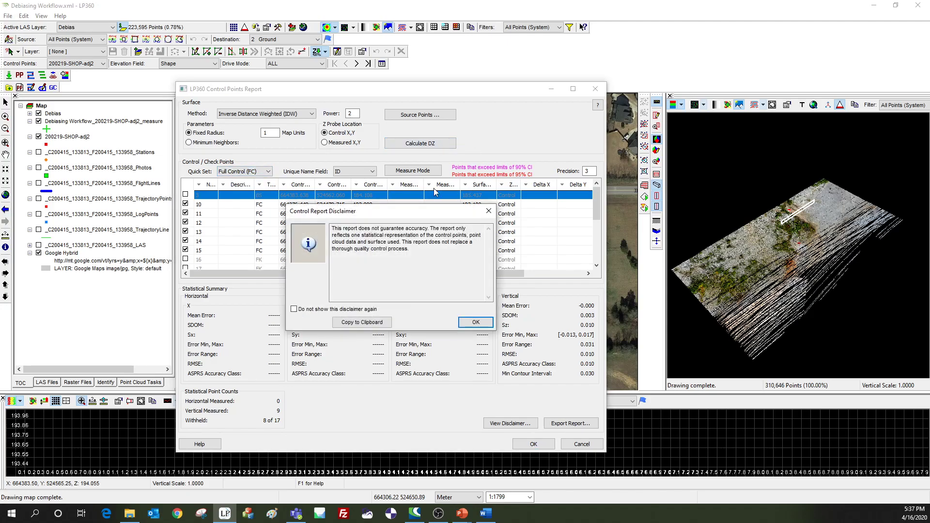
Step: Acknowledge the disclaimer and missing-points warning to show the Debias report (vertical mean error -0.000)
left_click(474, 322)
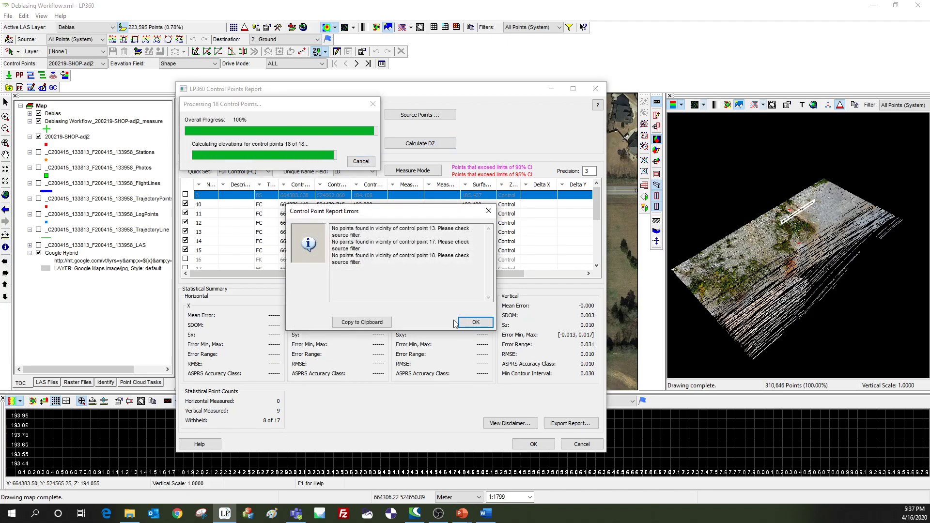
left_click(474, 322)
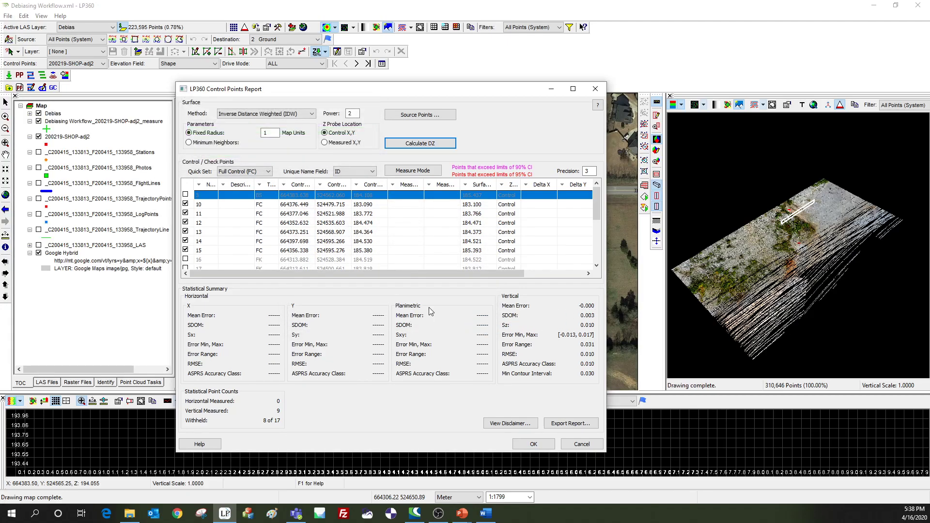
mouse_move(426, 291)
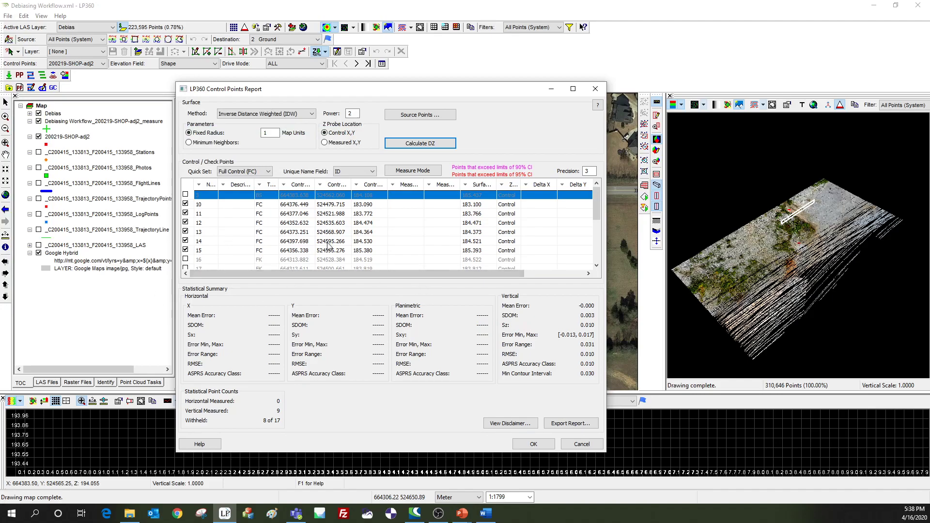
mouse_move(323, 262)
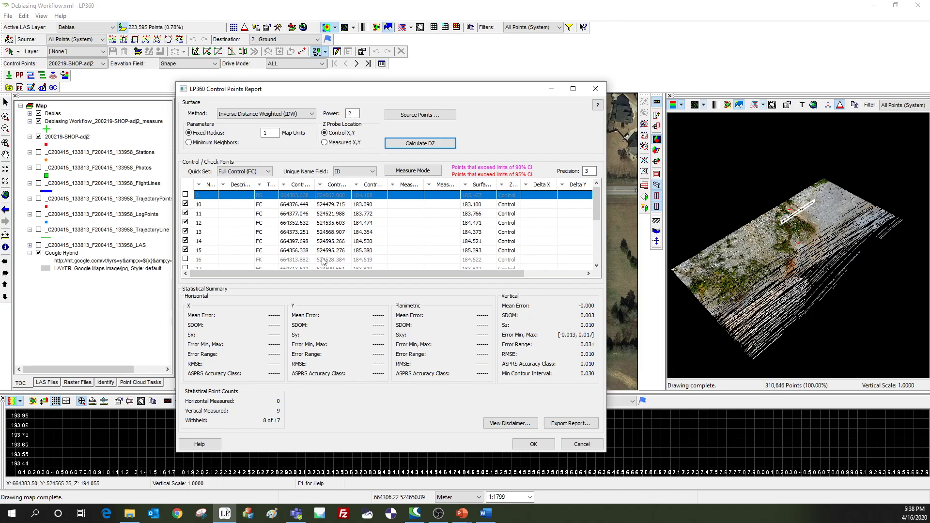
mouse_move(321, 214)
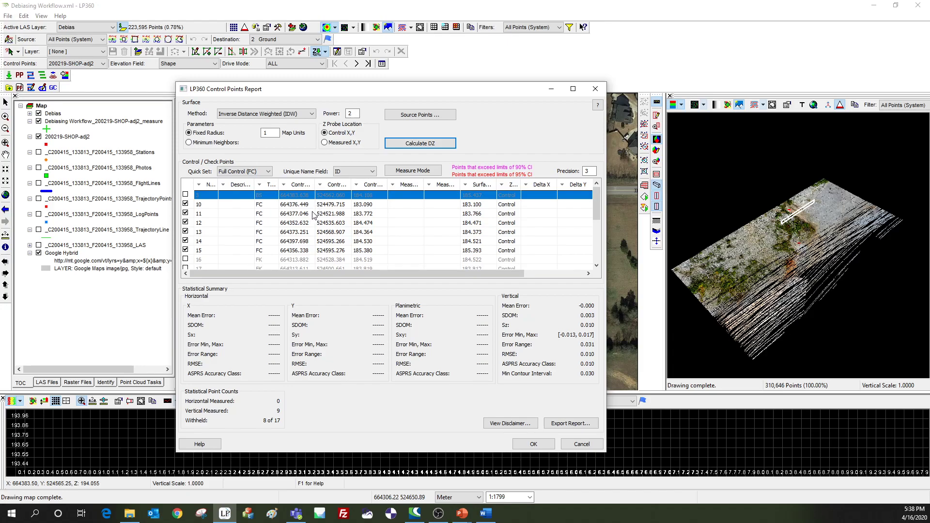
mouse_move(303, 232)
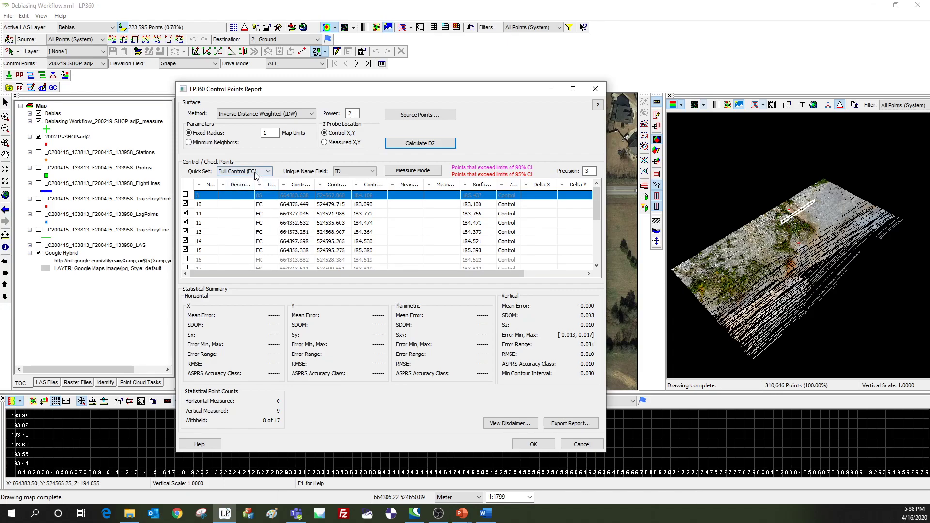
Step: Limit the report to Full Check (FK) points: 3 measured, vertical mean error 0.001, RMSE 0.005
left_click(267, 171)
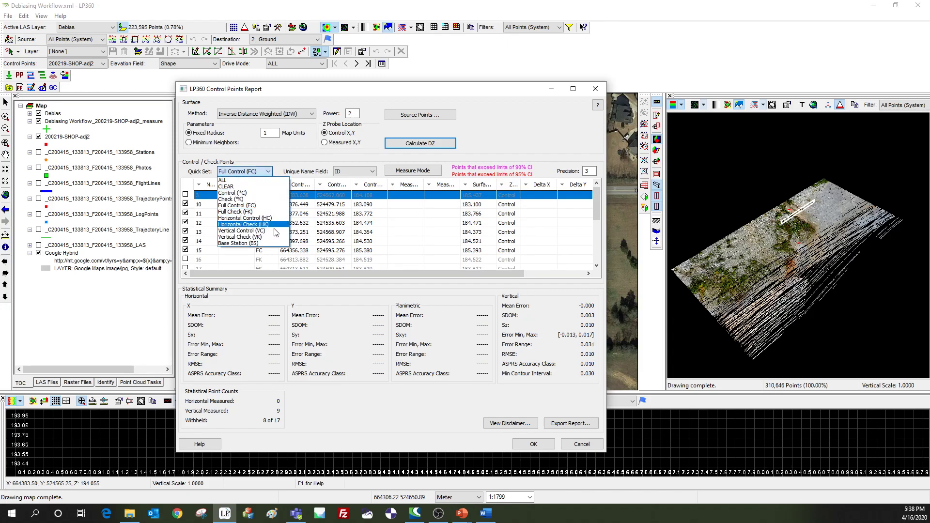
left_click(236, 212)
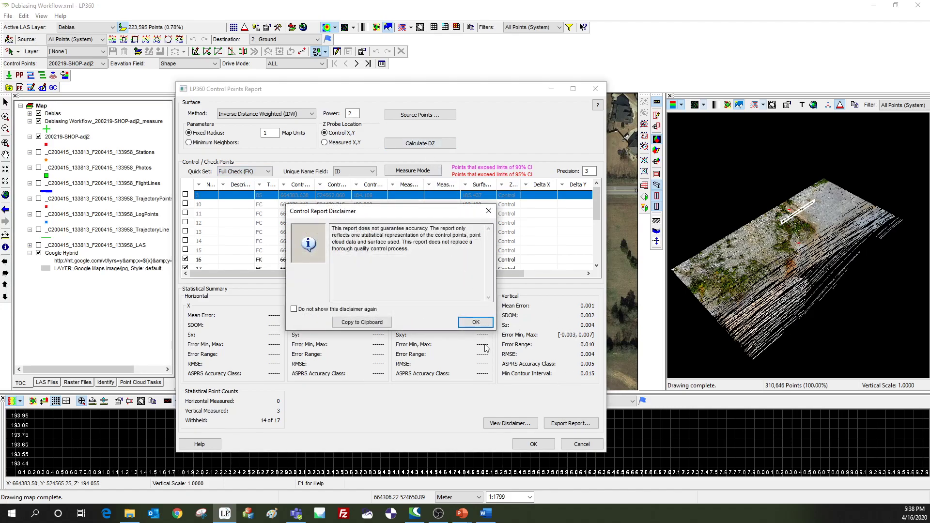
left_click(475, 322)
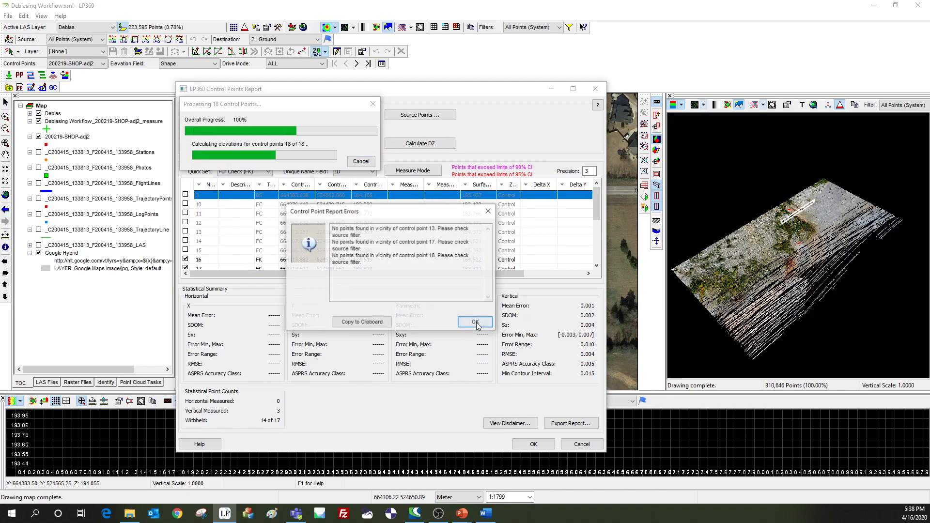
left_click(474, 321)
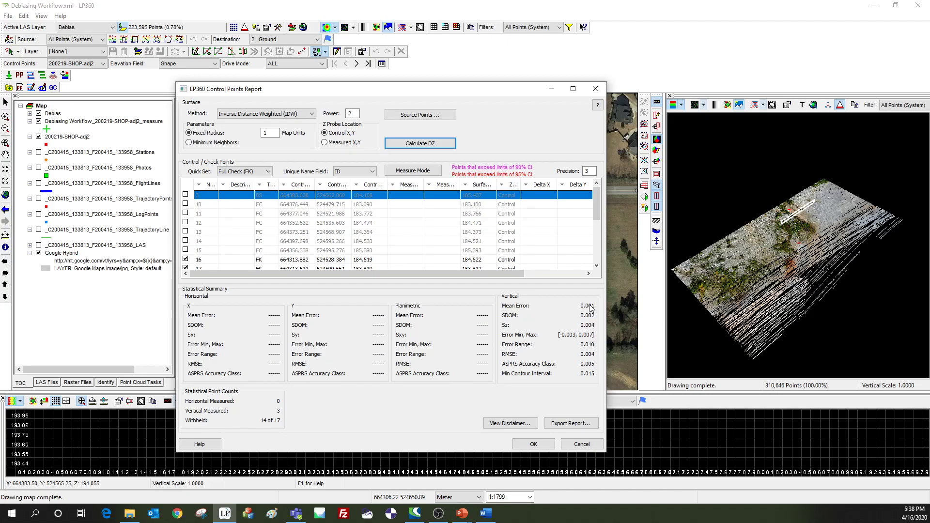
mouse_move(589, 379)
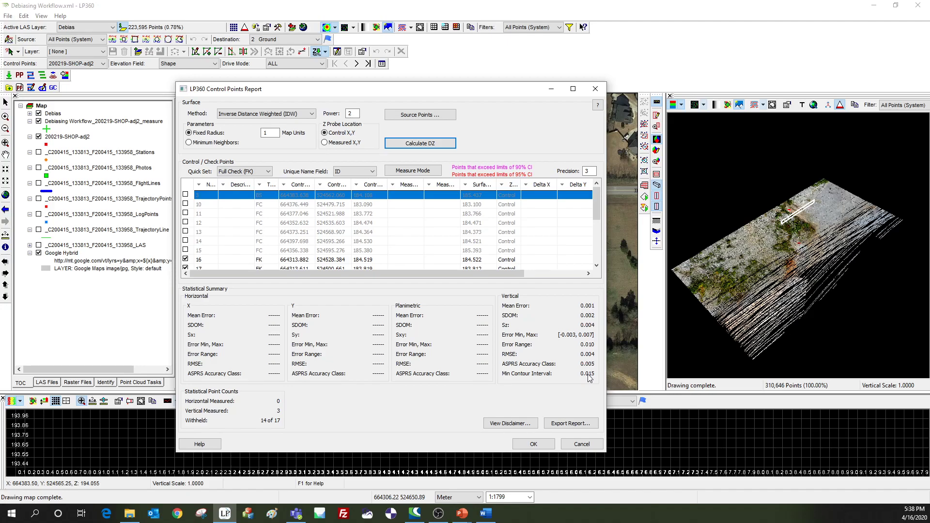
mouse_move(581, 314)
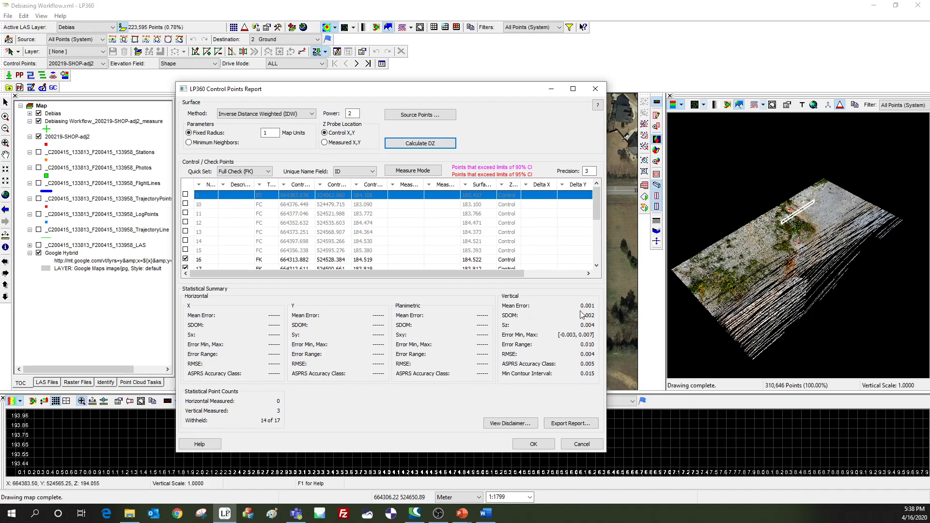
mouse_move(540, 304)
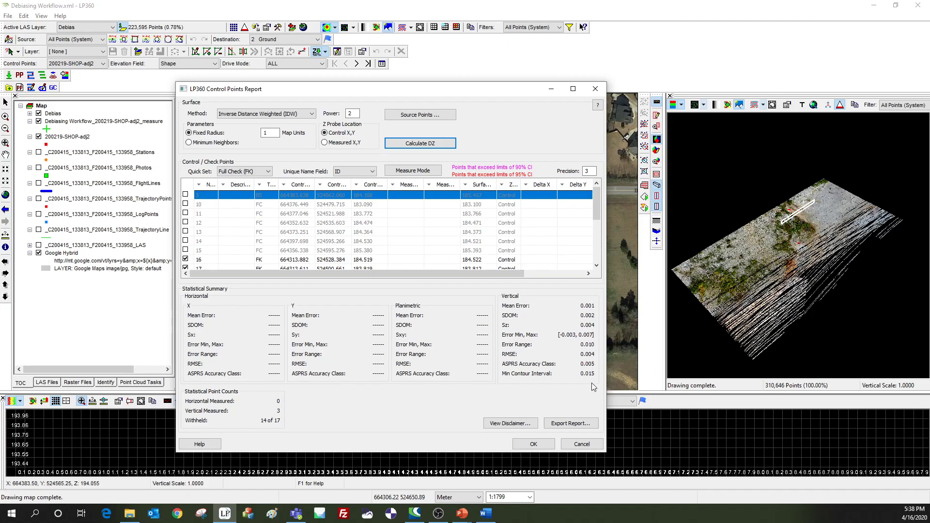
mouse_move(588, 308)
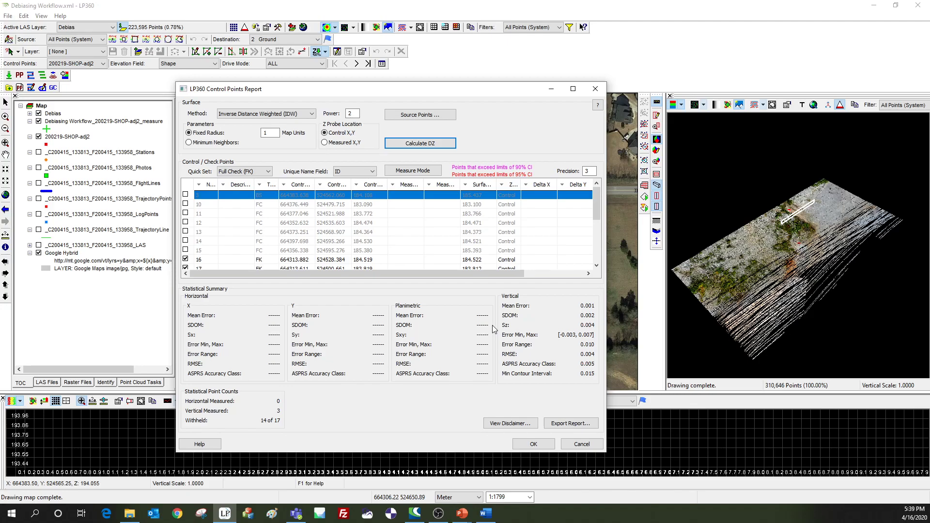
mouse_move(493, 329)
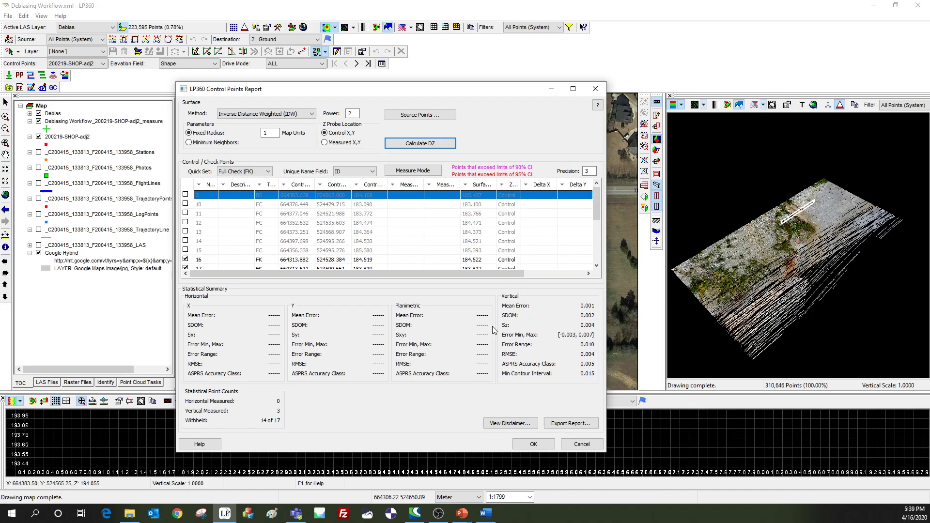
mouse_move(527, 355)
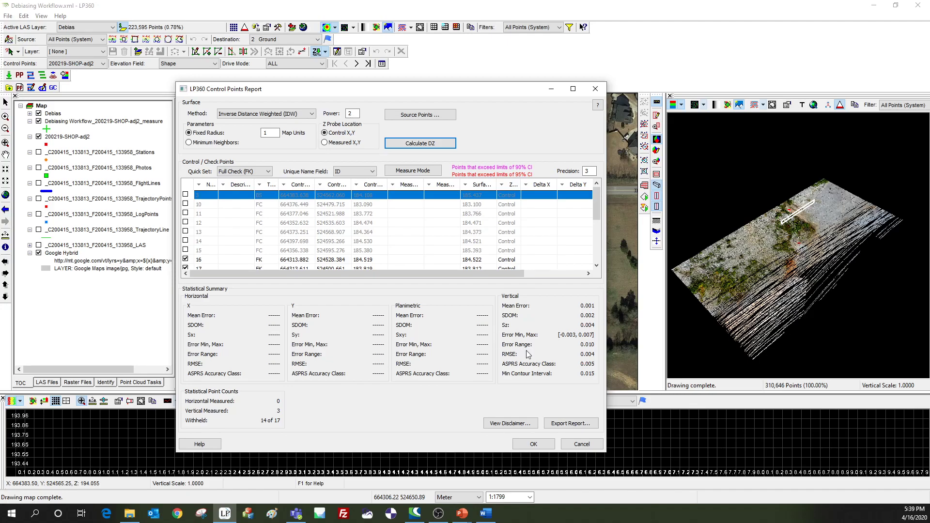
mouse_move(437, 314)
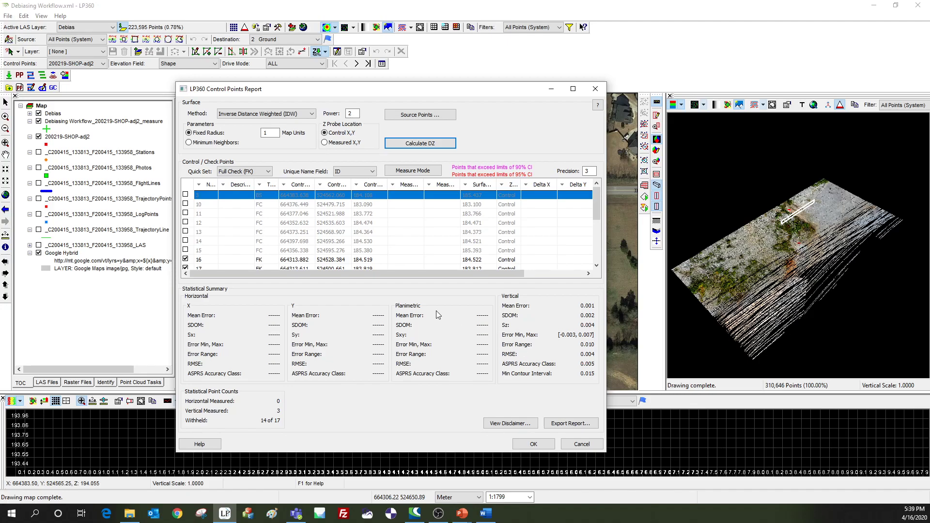